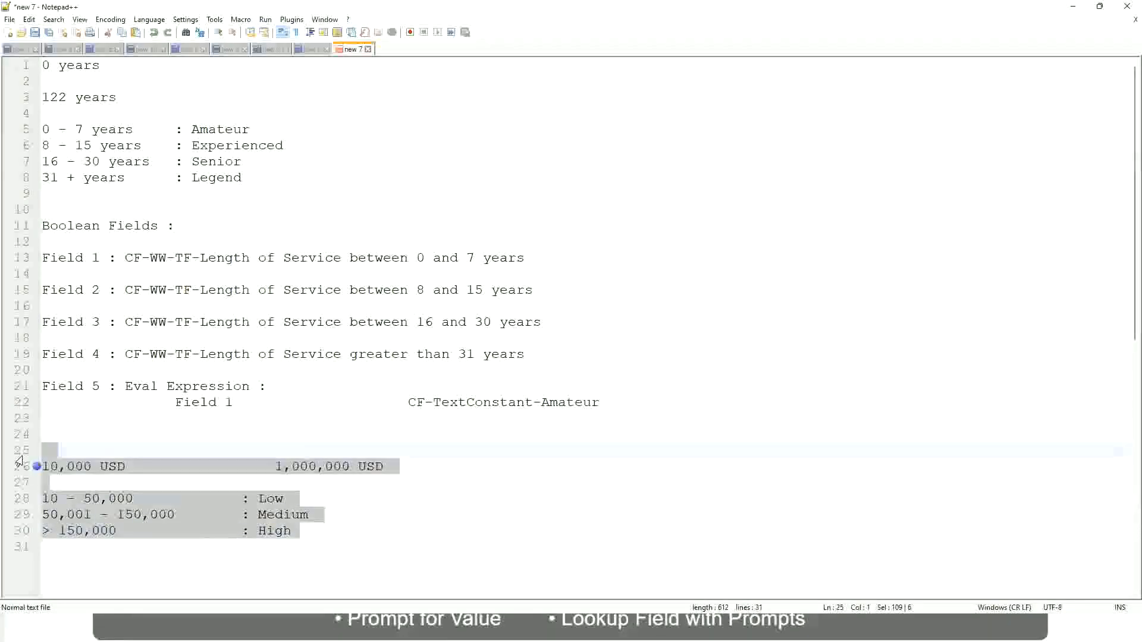
Replace lines 25–30 with the rule: If the First name starts with : A - G : "A Listers".
{"action": "type", "text": "If the Fir"}
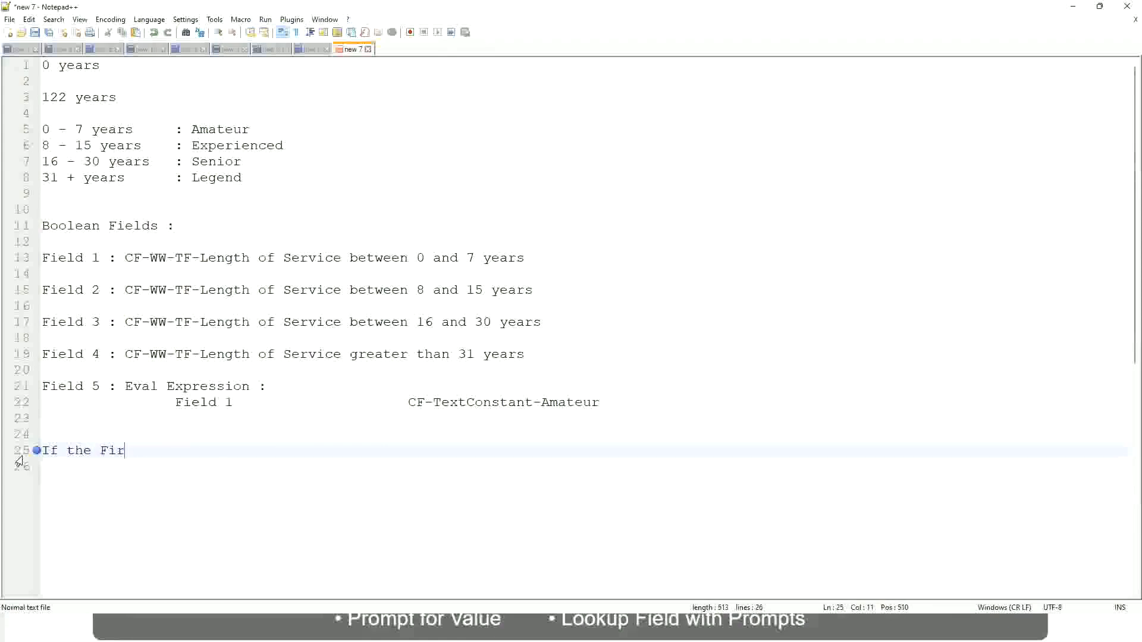
{"action": "type", "text": "st name"}
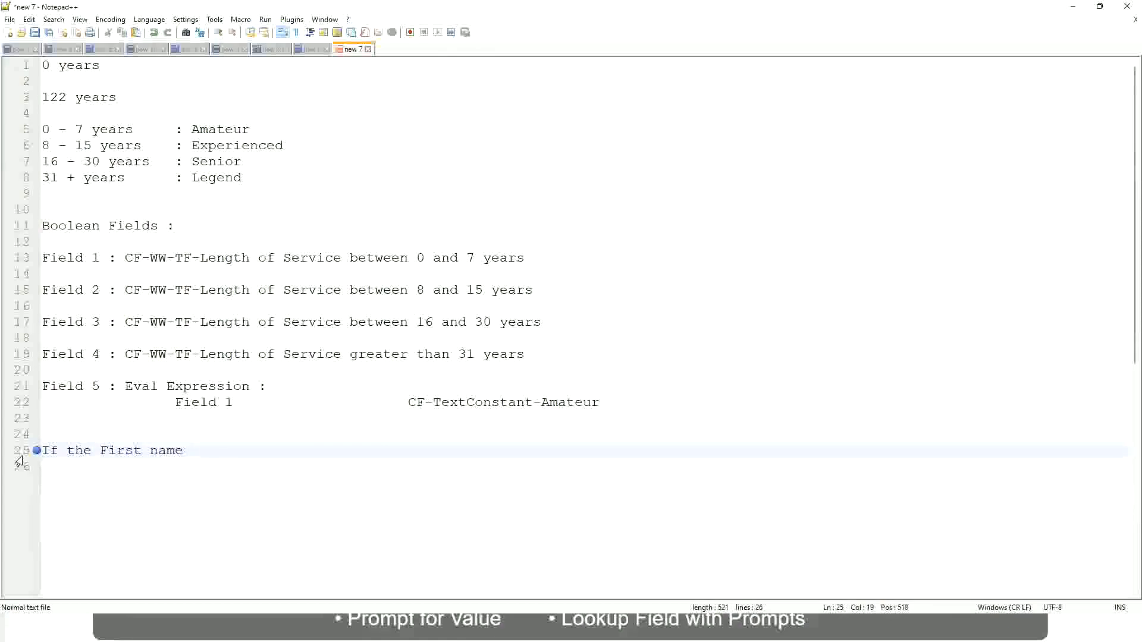
{"action": "type", "text": "starts wi"}
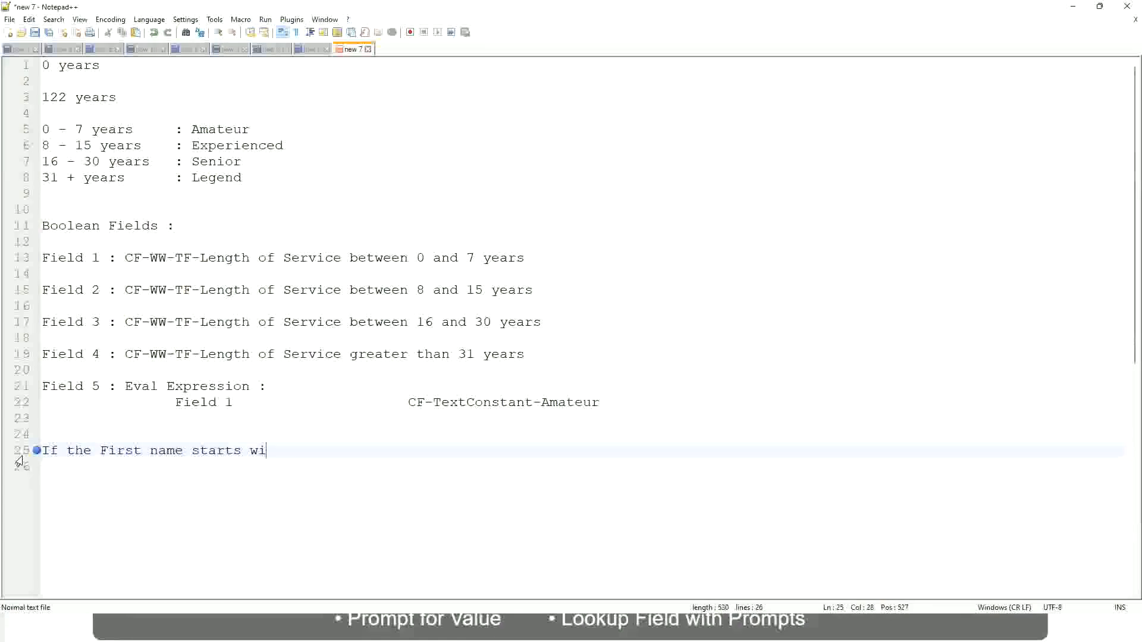
{"action": "type", "text": "th : q"}
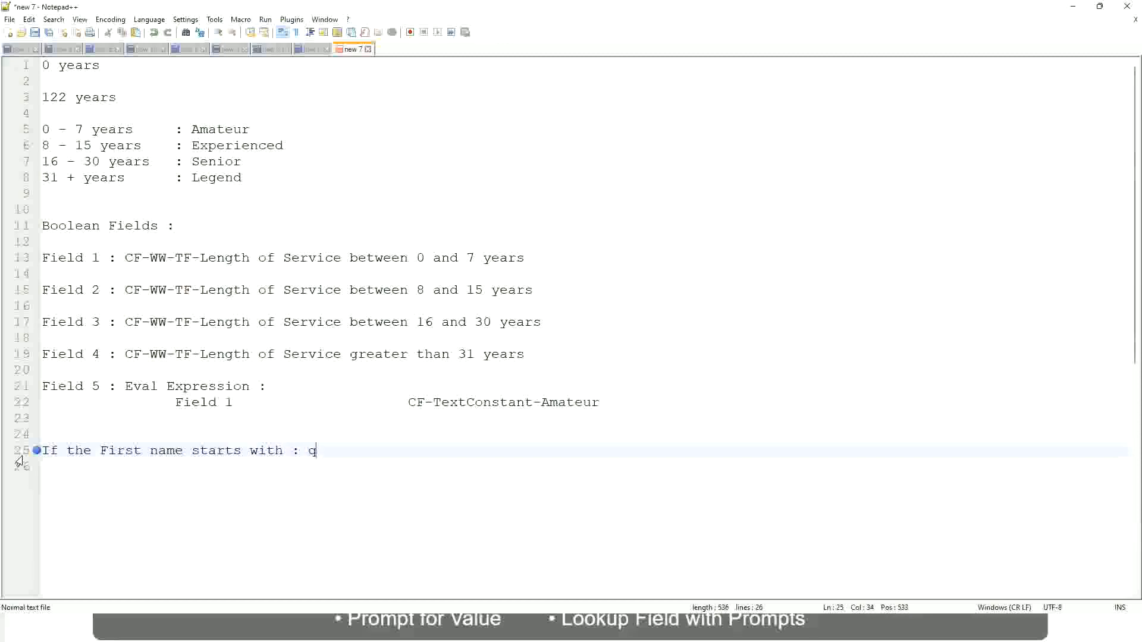
{"action": "type", "text": "A -"}
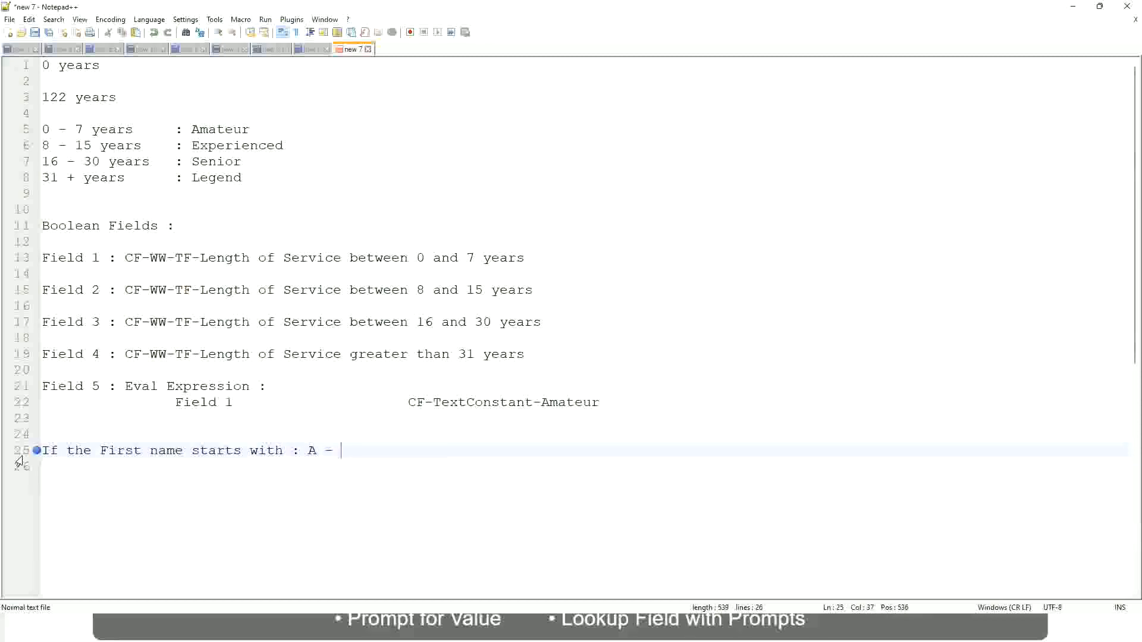
{"action": "type", "text": "G :         A"}
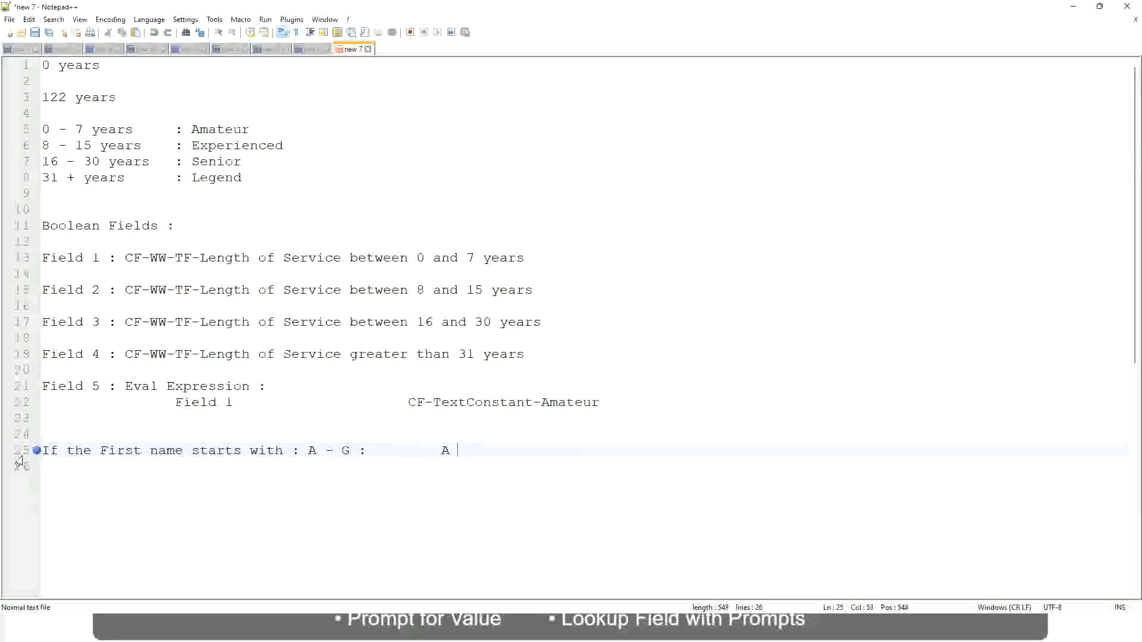
{"action": "type", "text": "Listers"}
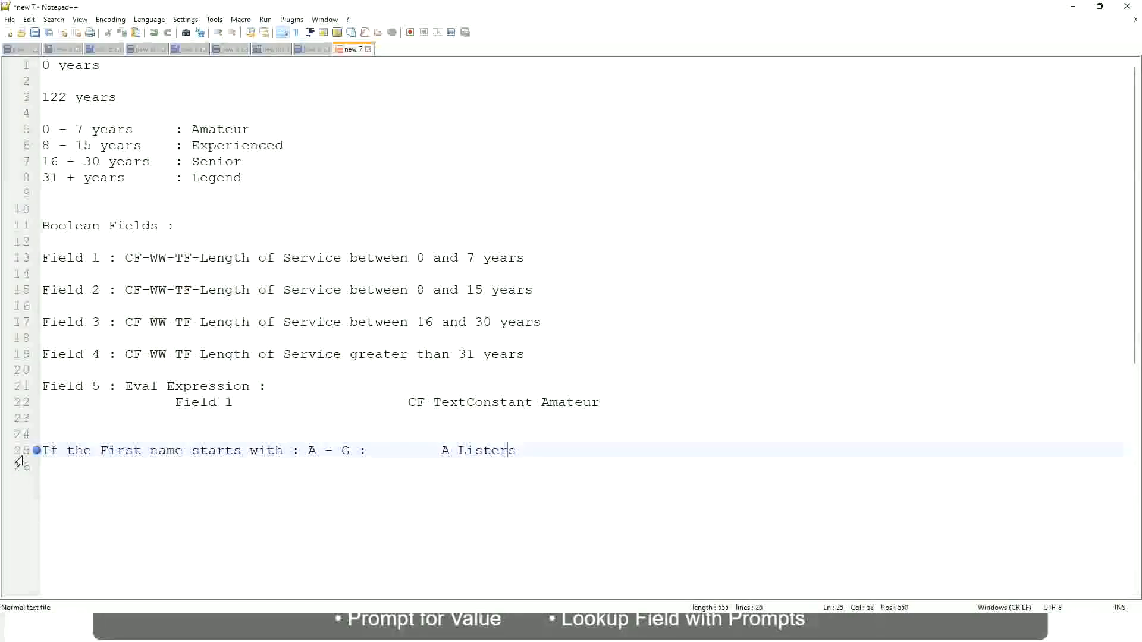
{"action": "type", "text": "\"\""}
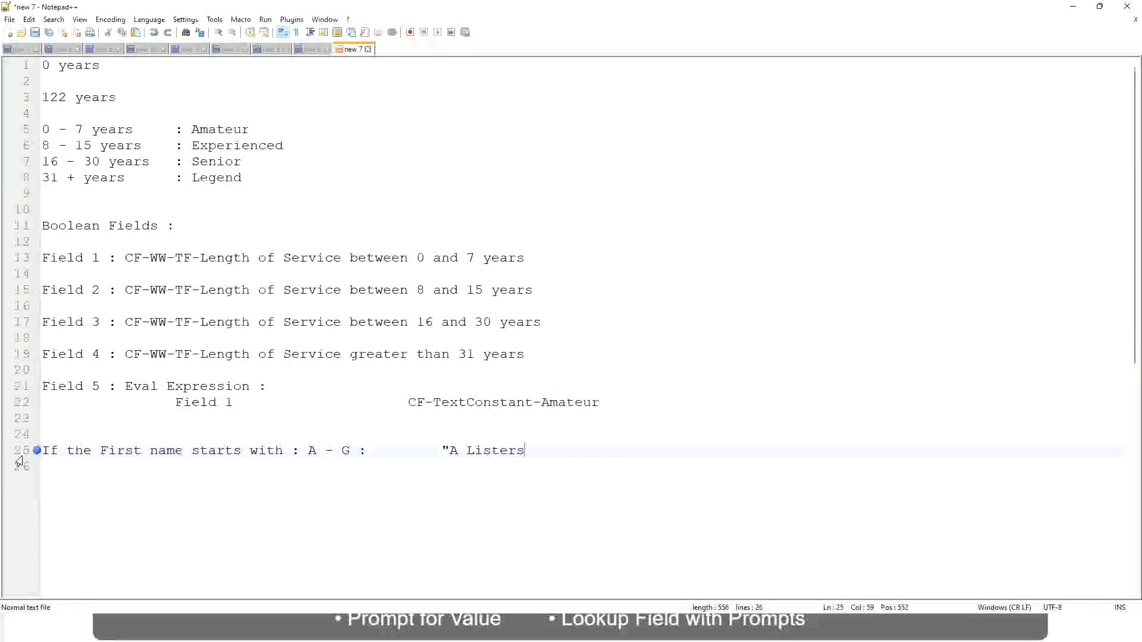
{"action": "type", "text": "\"\""}
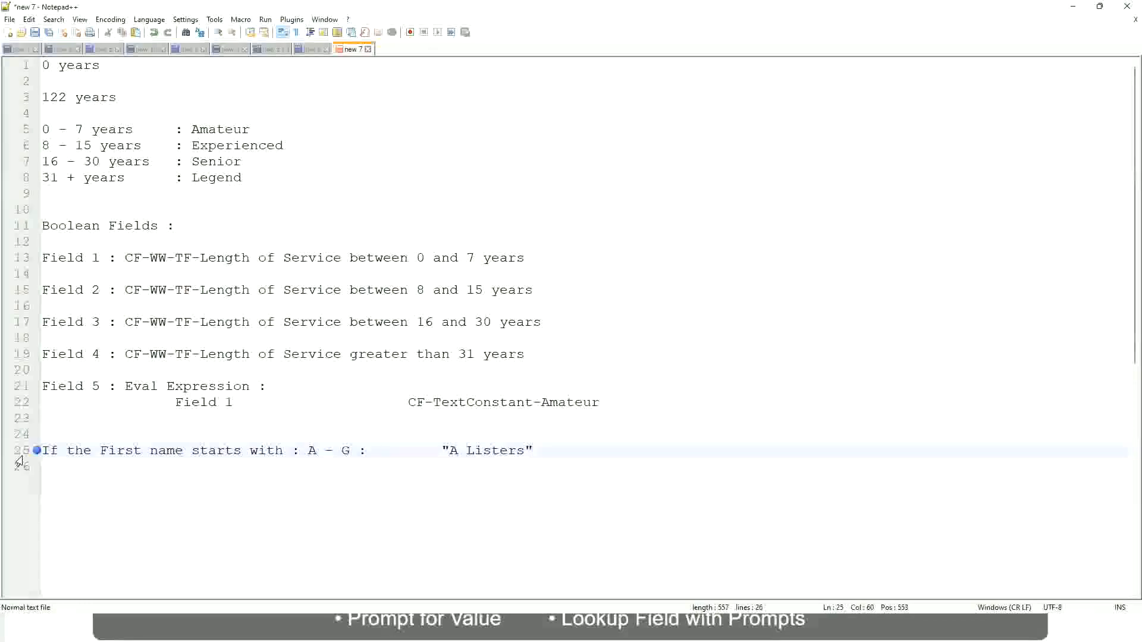
Add lines H - P : "His Majesty" and L - Z : "Lords", removing the stray quote.
{"action": "key", "text": "Enter"}
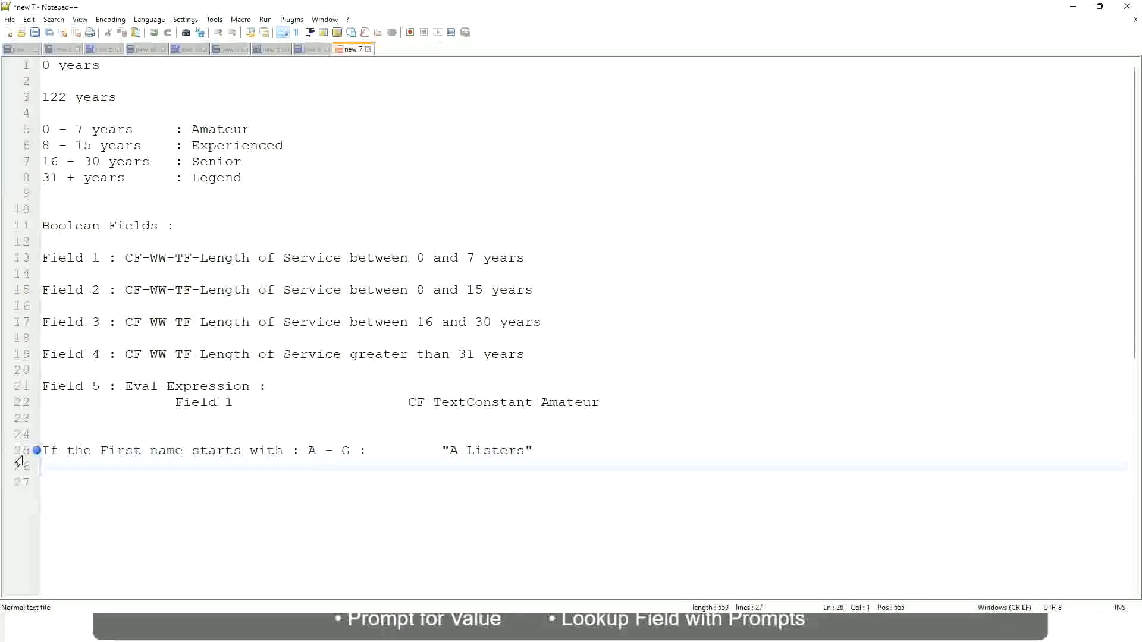
{"action": "type", "text": "H -"}
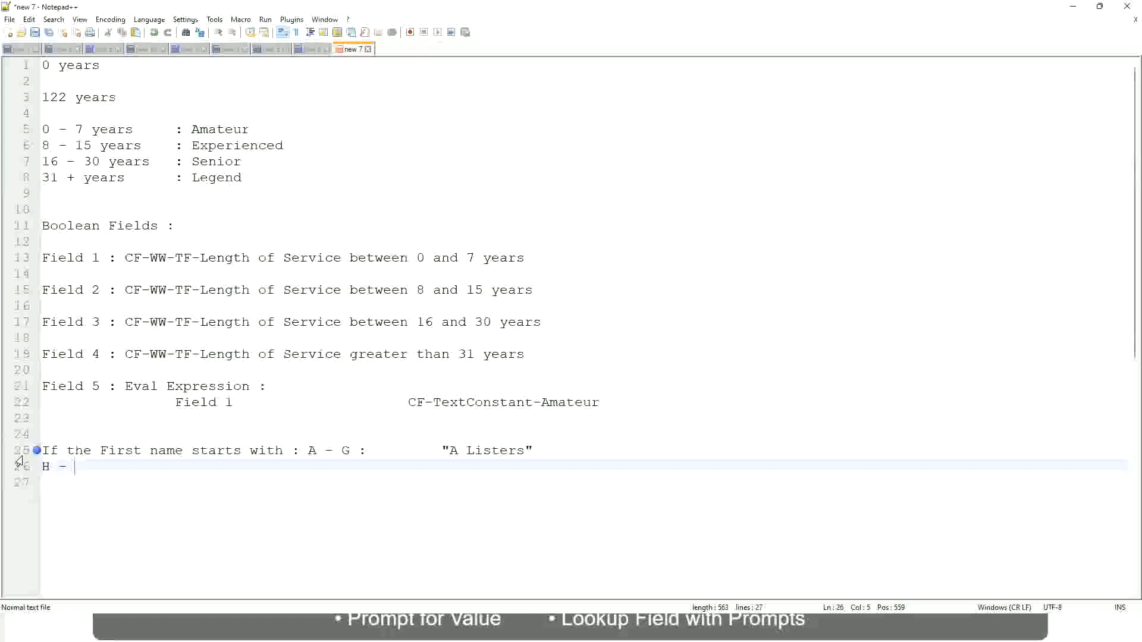
{"action": "type", "text": "P"}
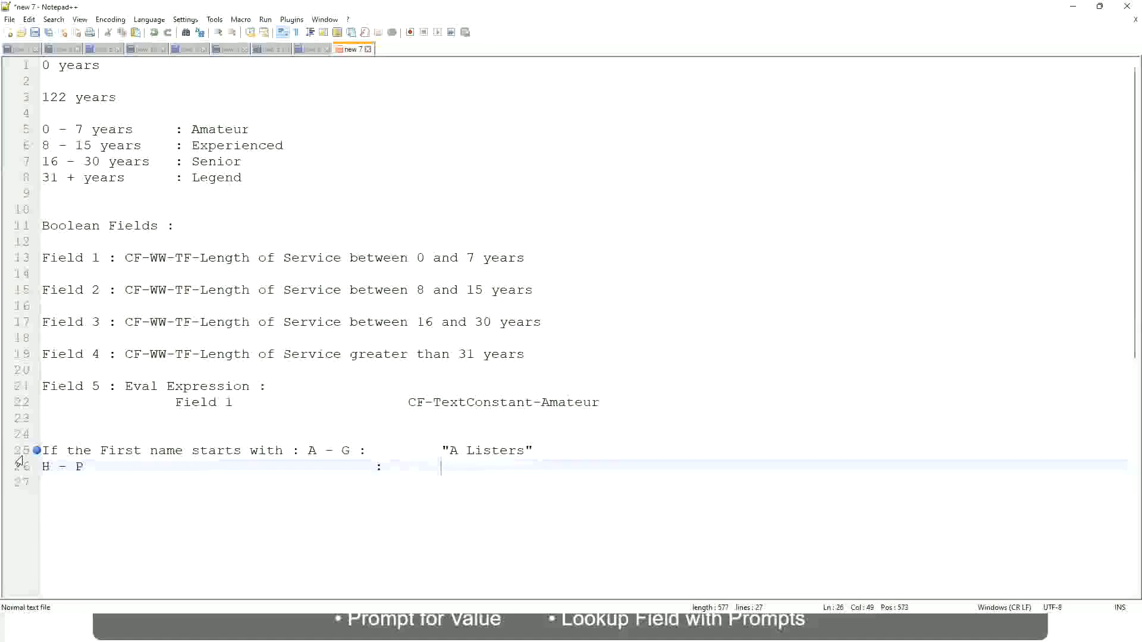
{"action": "type", "text": "\"His Maje"}
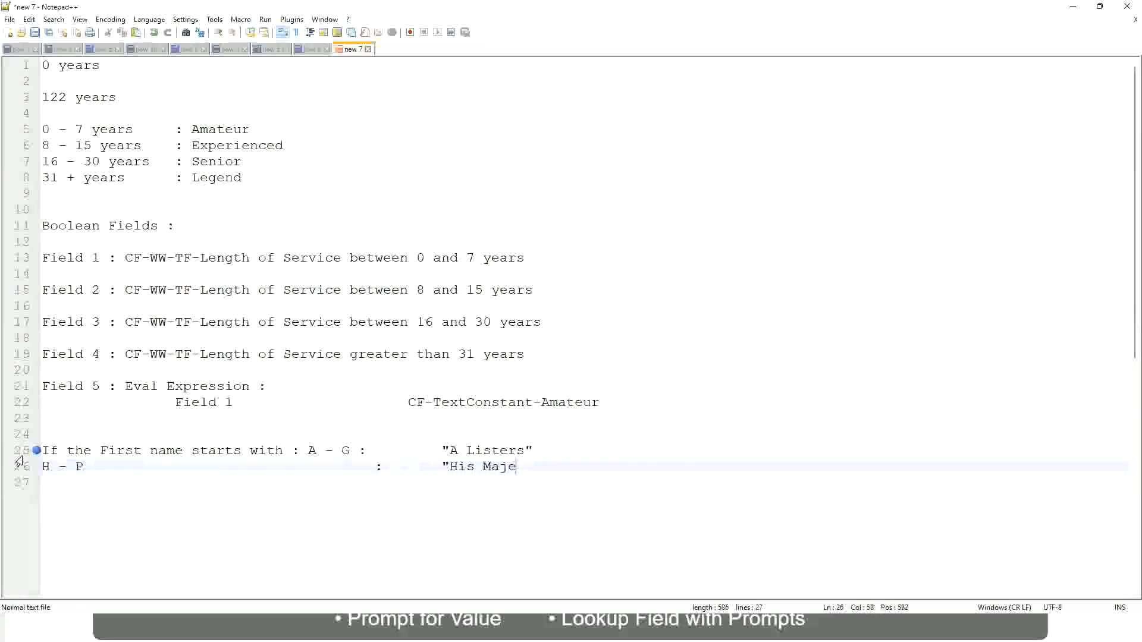
{"action": "type", "text": "sty"}
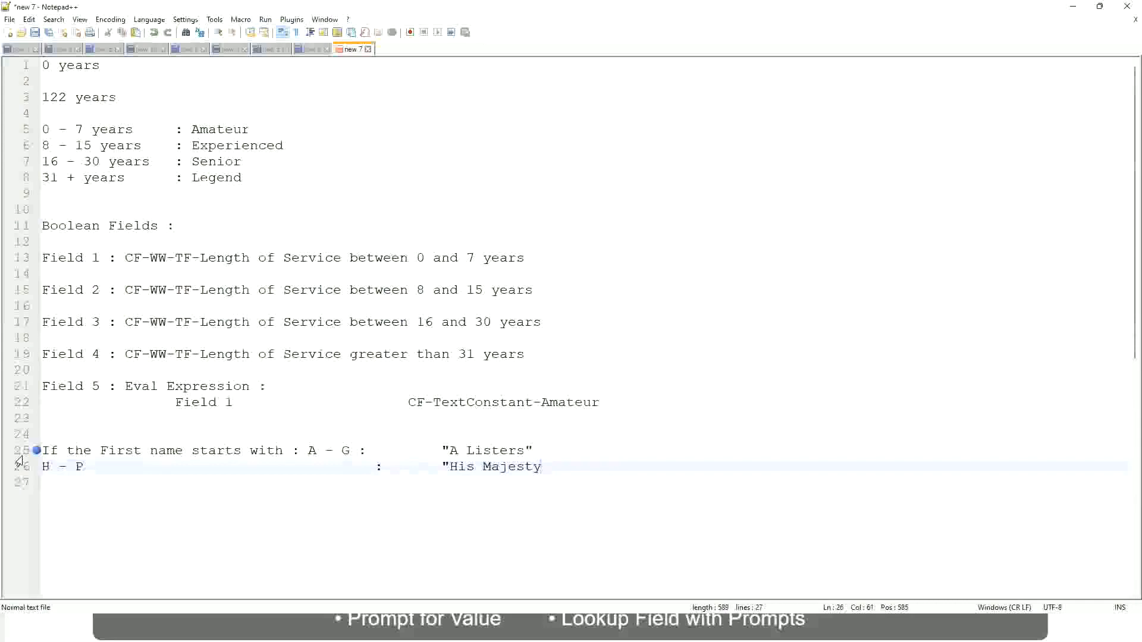
{"action": "type", "text": "\""}
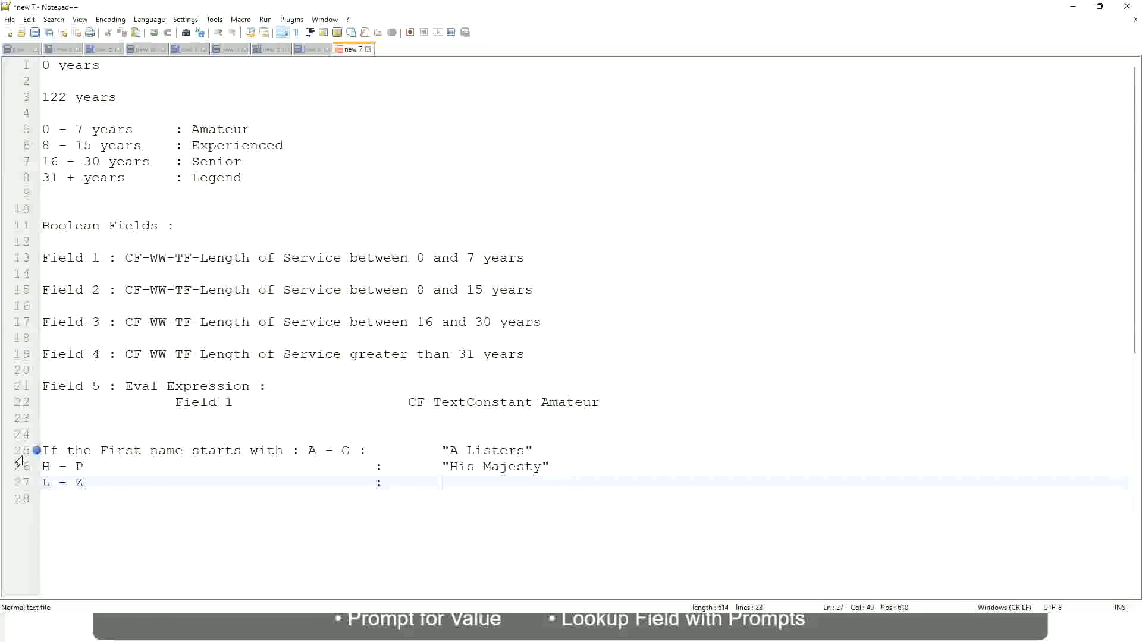
{"action": "type", "text": "\"Lords"}
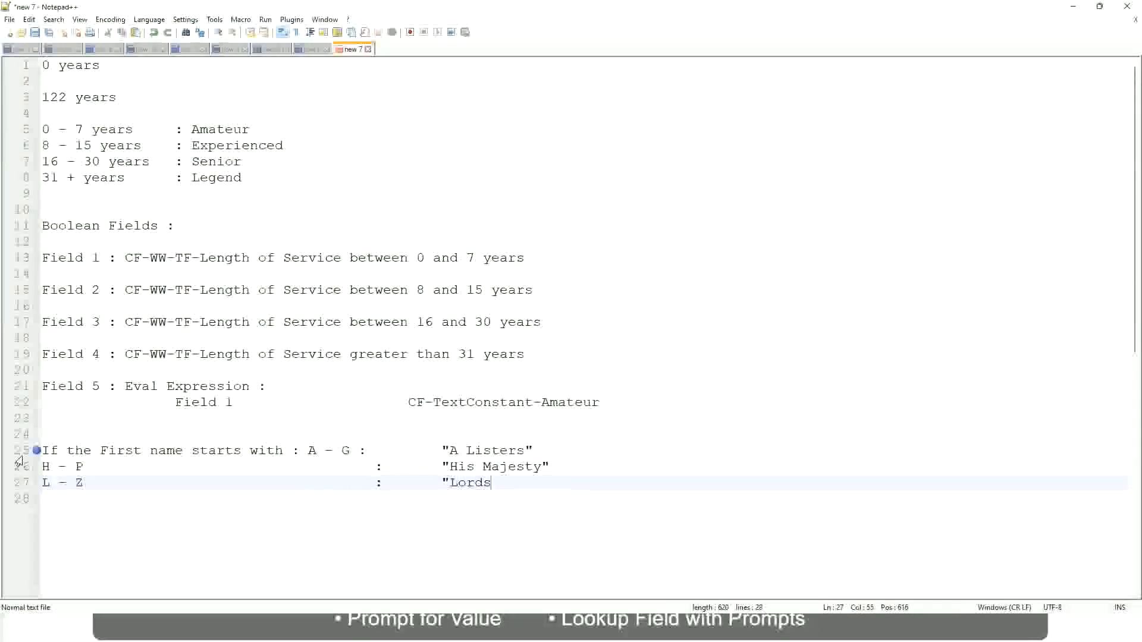
{"action": "type", "text": "\"\""}
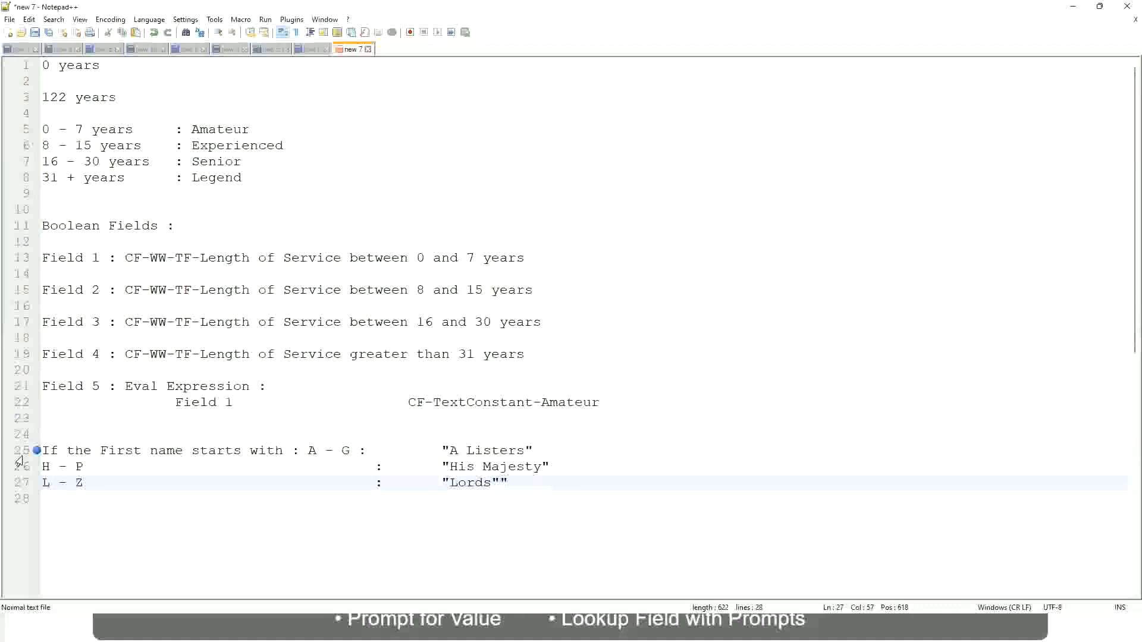
{"action": "key", "text": "Backspace"}
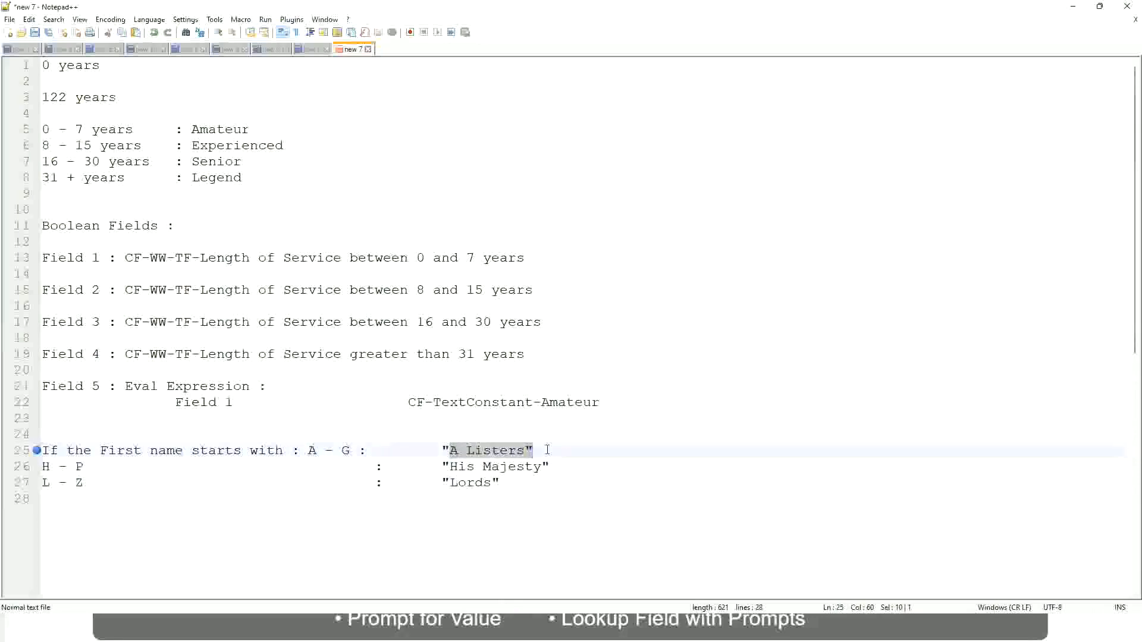
Delete the three first-name band lines, leaving only "If" on line 25.
{"action": "left_click", "coordinate": [431, 471]}
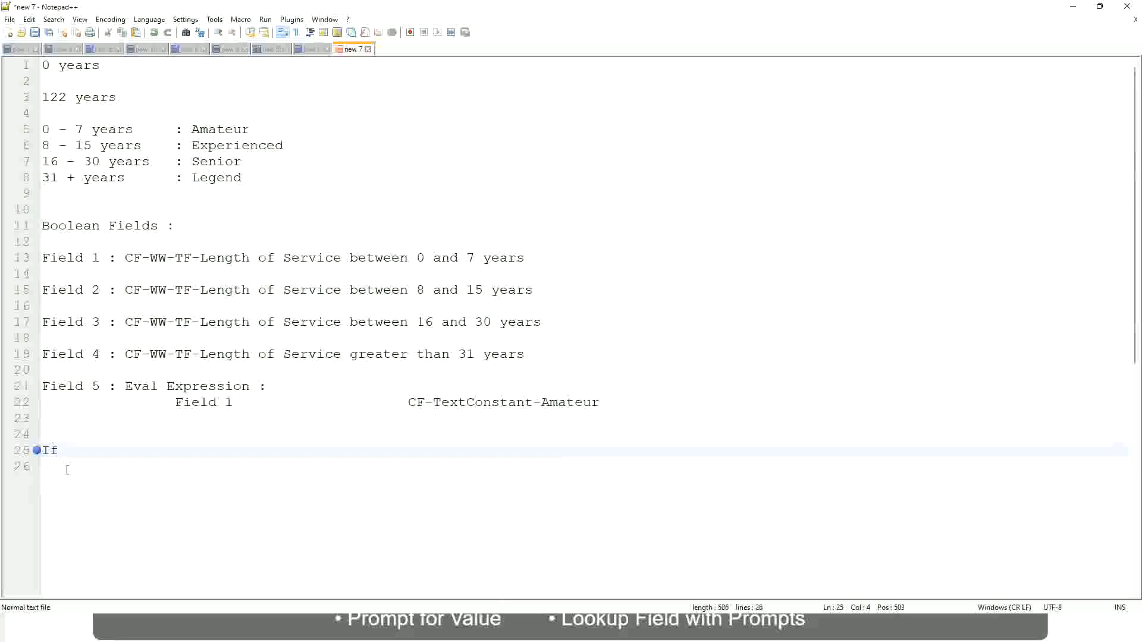
Write the condition: If Management Level is Manager or Above.
{"action": "type", "text": "Prior"}
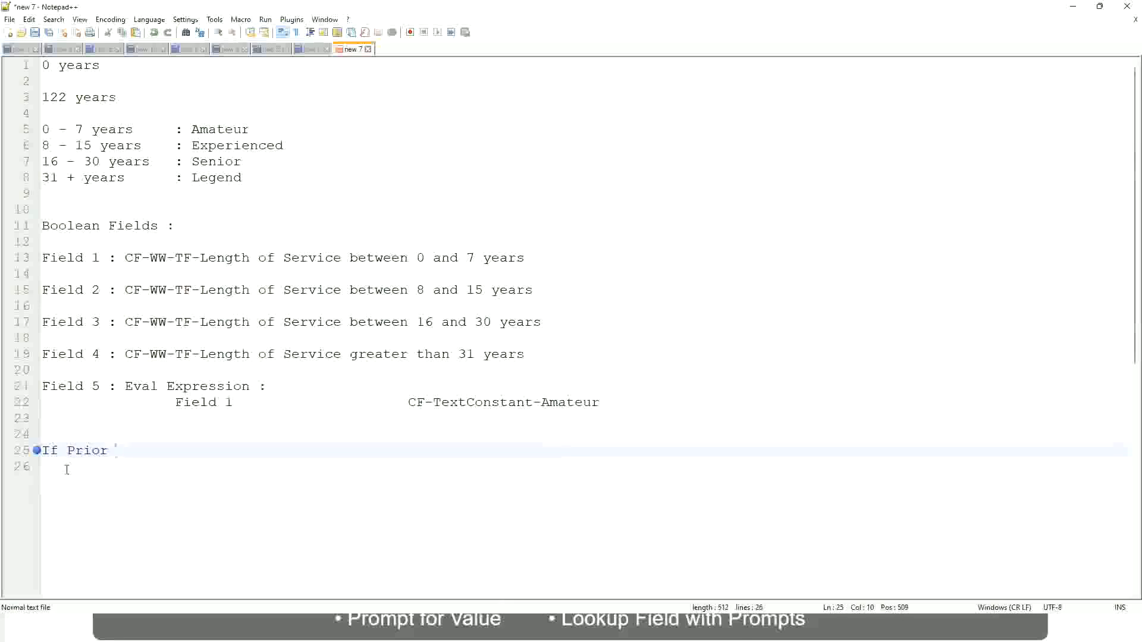
{"action": "type", "text": "Ex"}
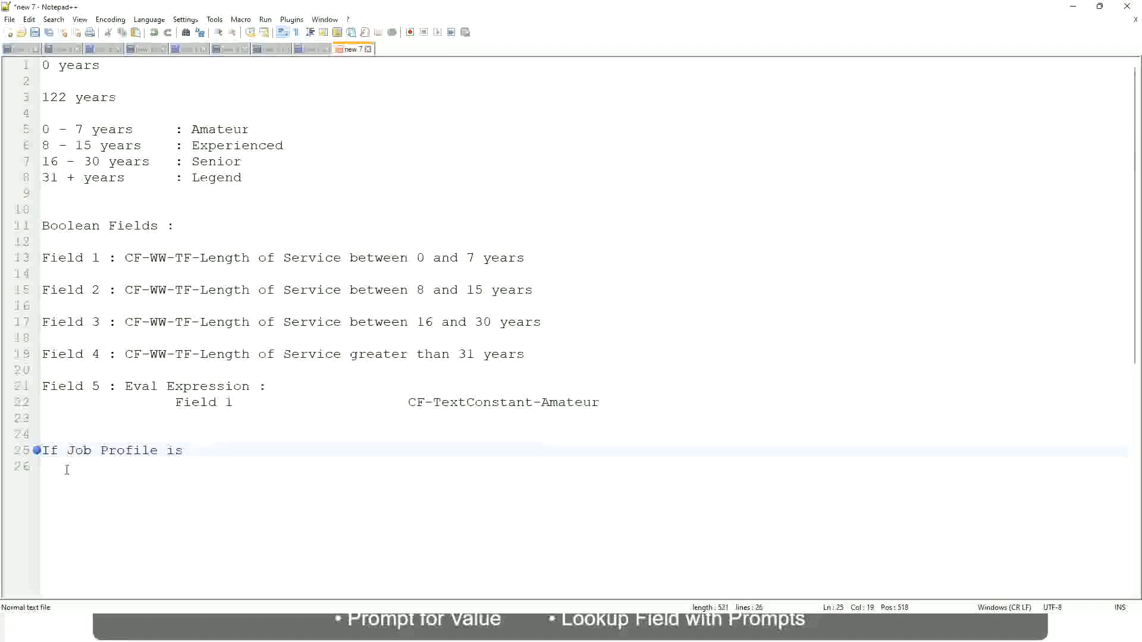
{"action": "type", "text": ": Manager"}
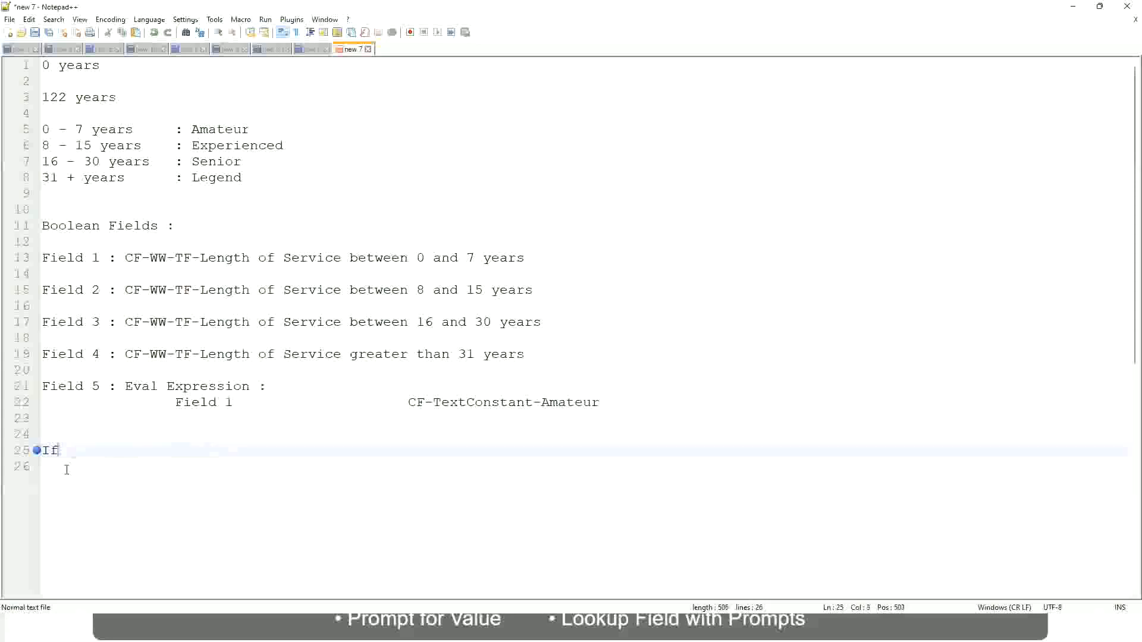
{"action": "type", "text": "Management"}
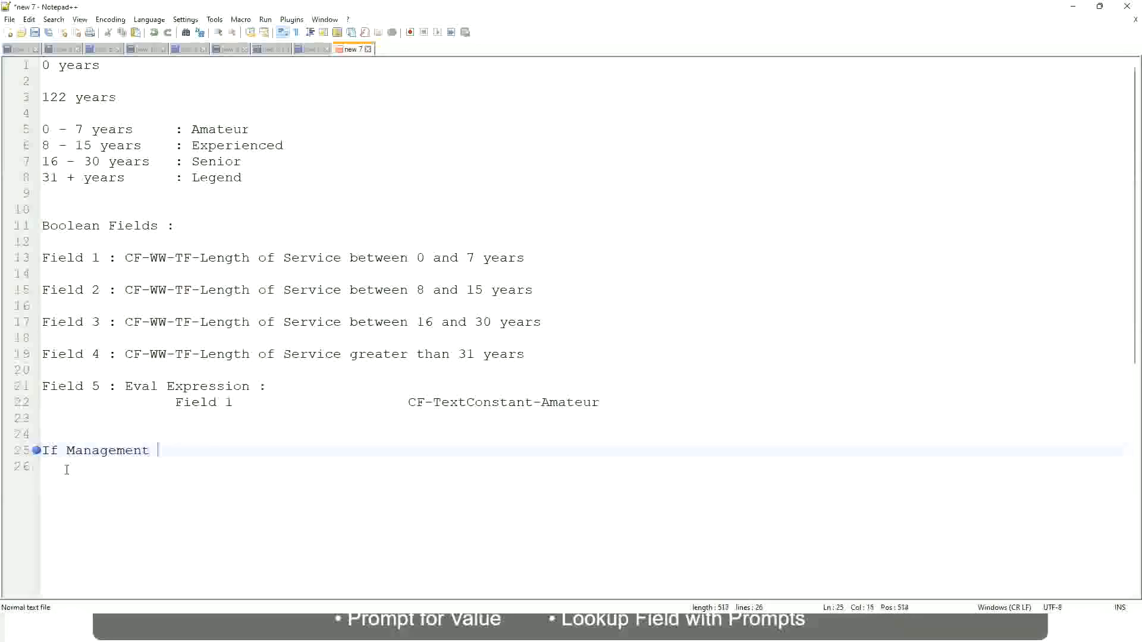
{"action": "type", "text": "Level is Manager or A"}
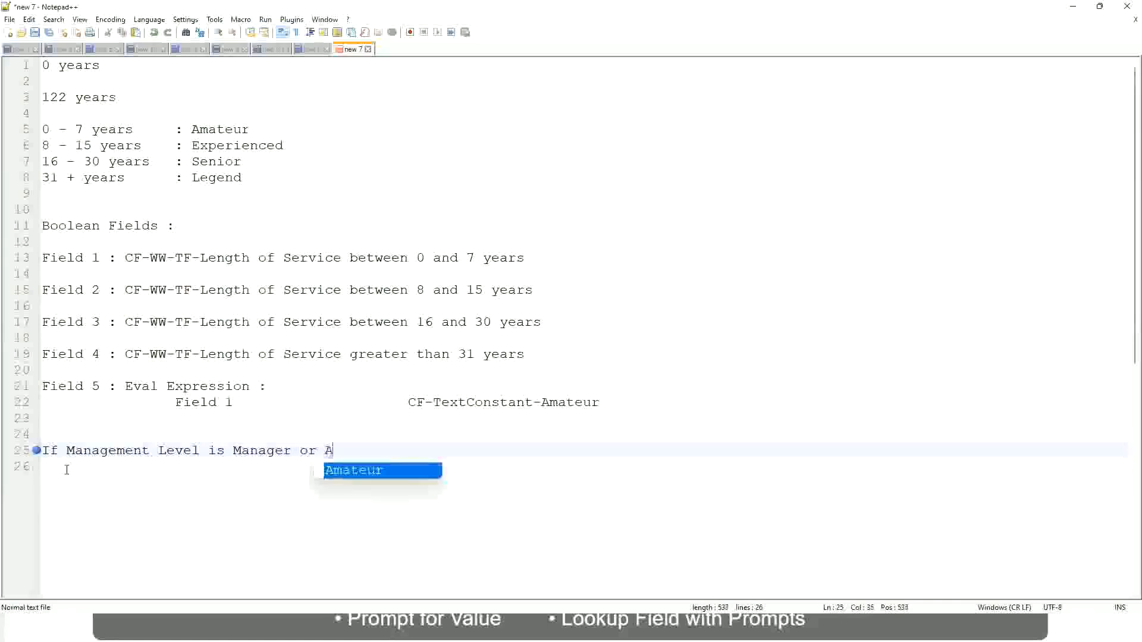
{"action": "type", "text": "bove"}
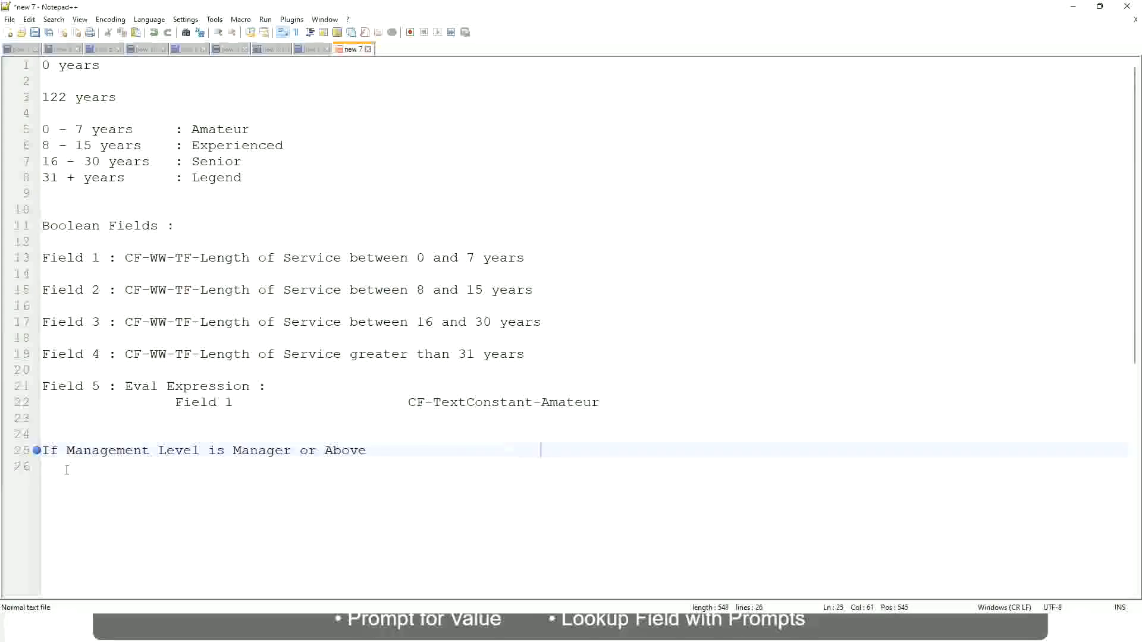
Give that condition the Proposed Allowance Plan "Car Allowance" and begin another If line.
{"action": "type", "text": "Propose"}
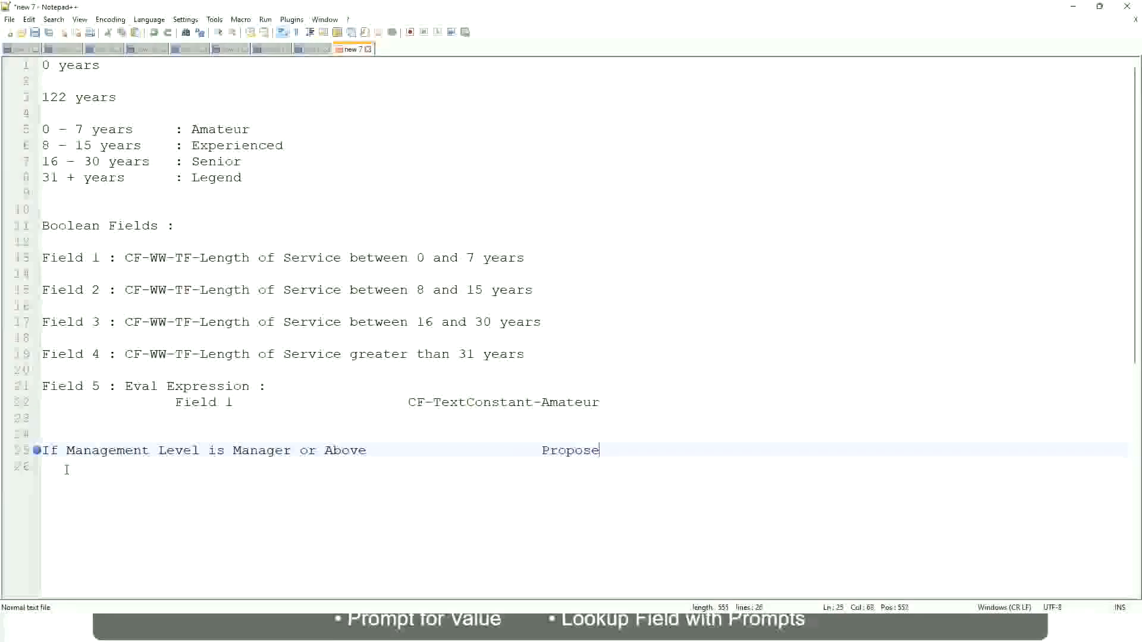
{"action": "type", "text": "d"}
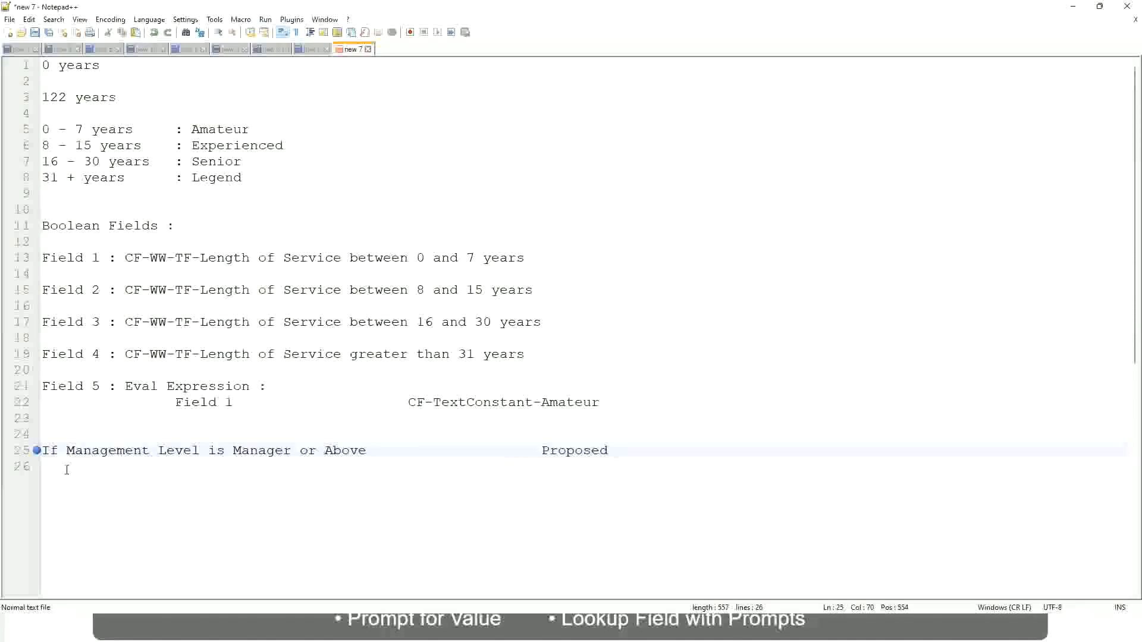
{"action": "type", "text": "A"}
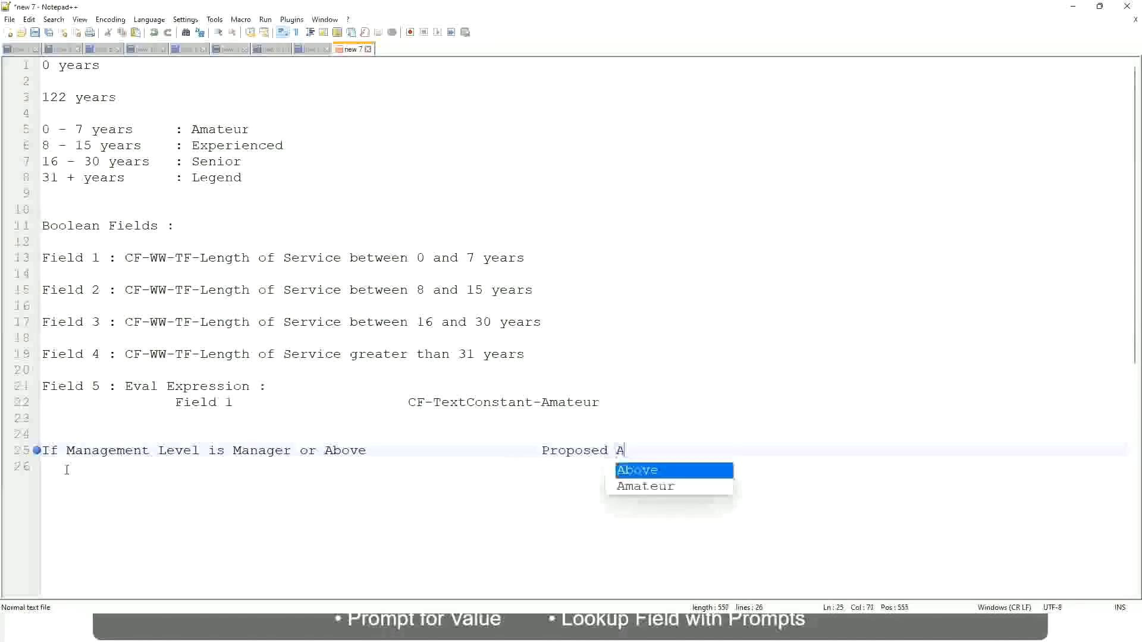
{"action": "type", "text": "llowance Pl"}
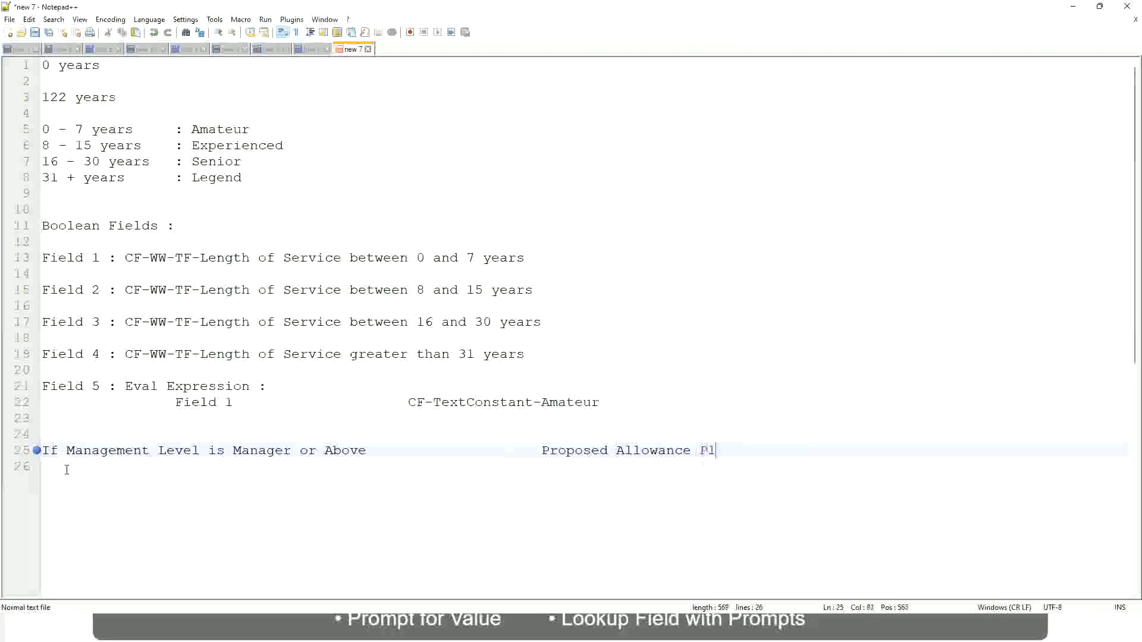
{"action": "type", "text": "an :"}
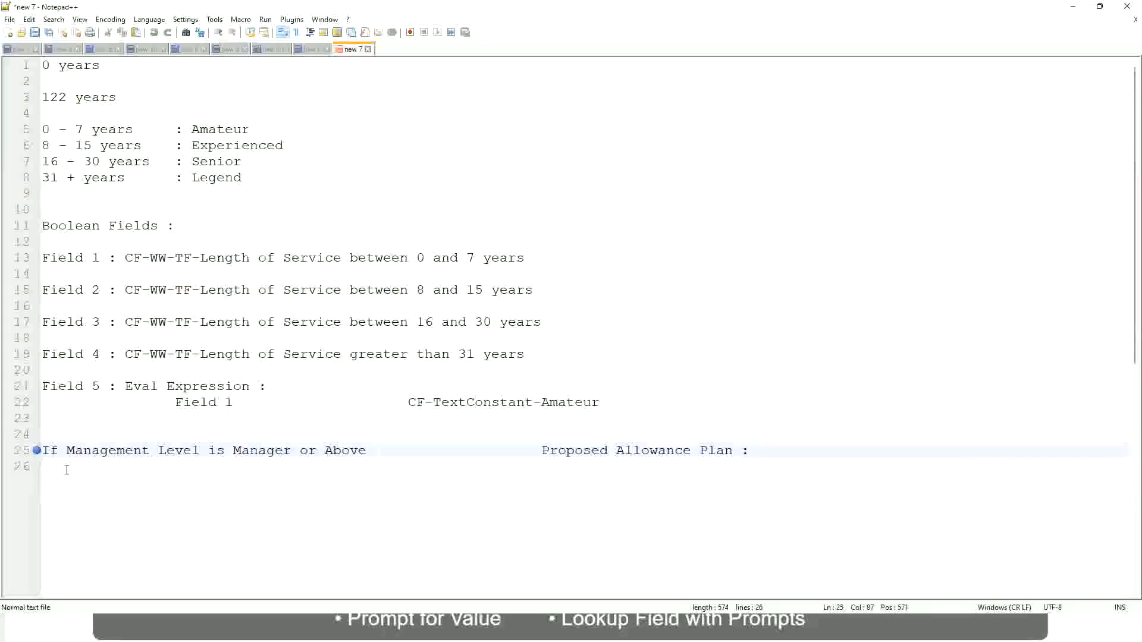
{"action": "type", "text": "Car Allowance"}
{"action": "left_click", "coordinate": [585, 468]}
{"action": "type", "text": "If"}
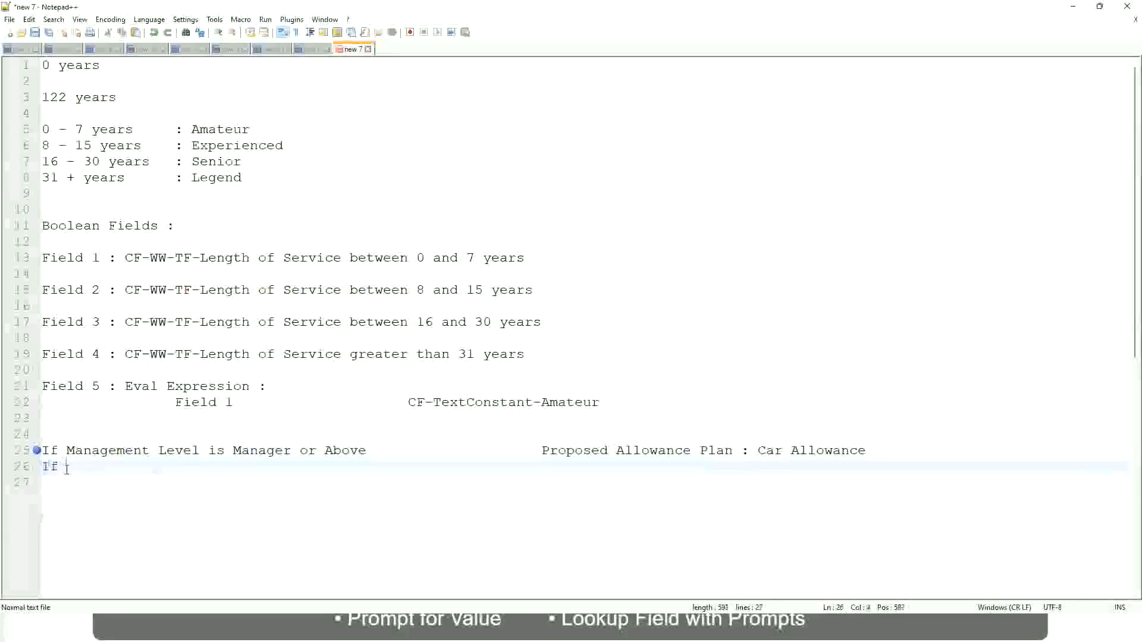
Remove "or Above" from the Manager rule and add a Director rule with Executive Allowance.
{"action": "type", "text": "Management Level is"}
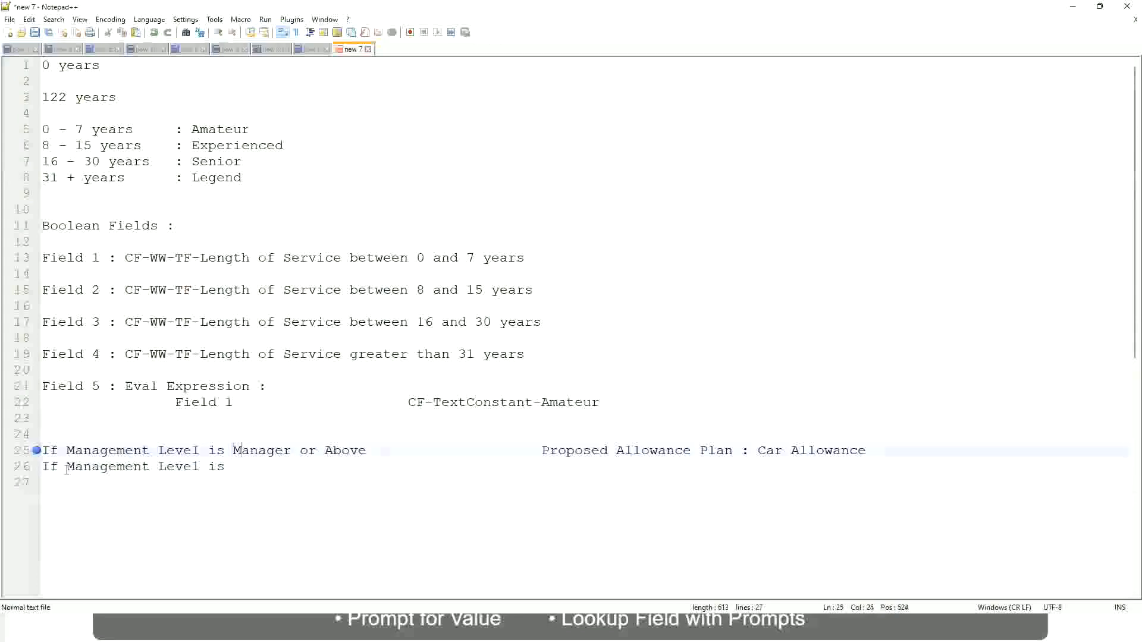
{"action": "double_click", "coordinate": [305, 450]}
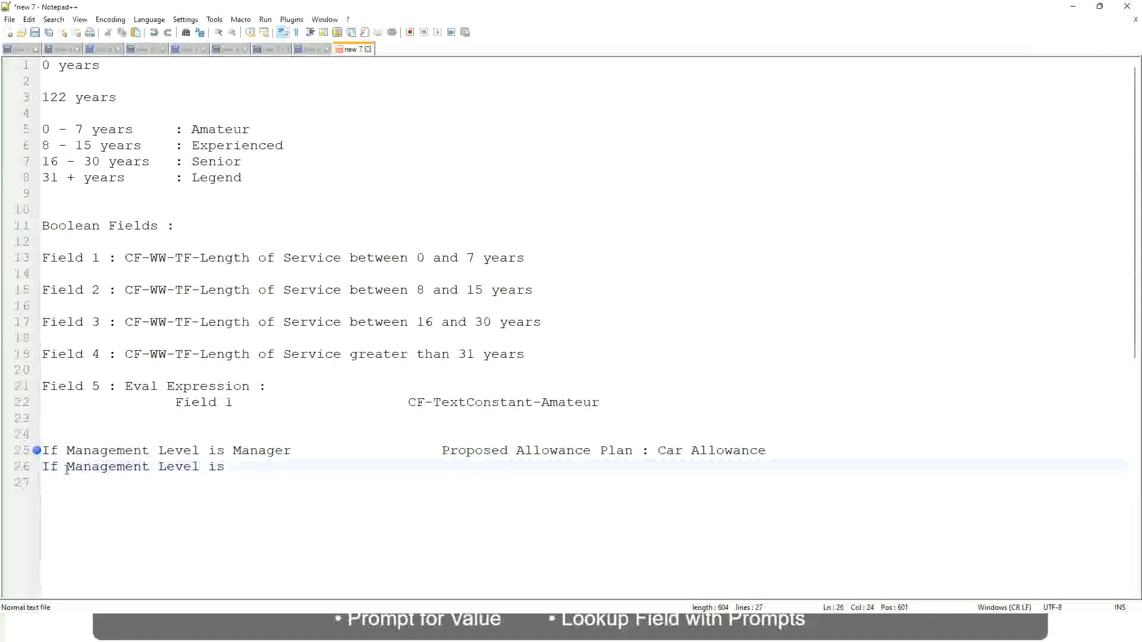
{"action": "type", "text": "Di"}
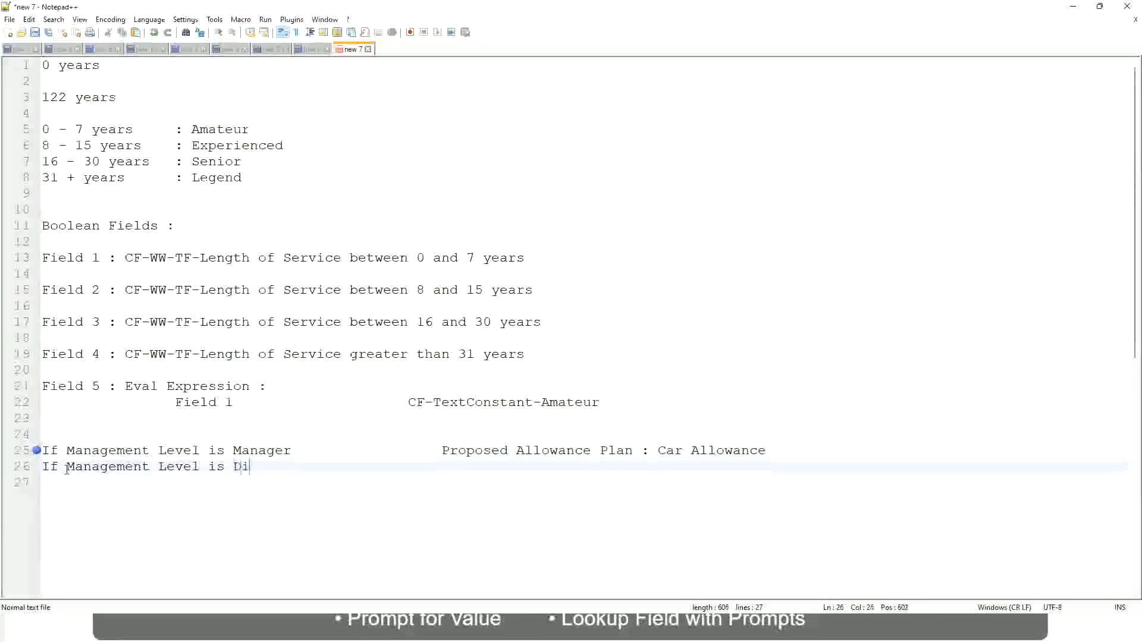
{"action": "type", "text": "rector"}
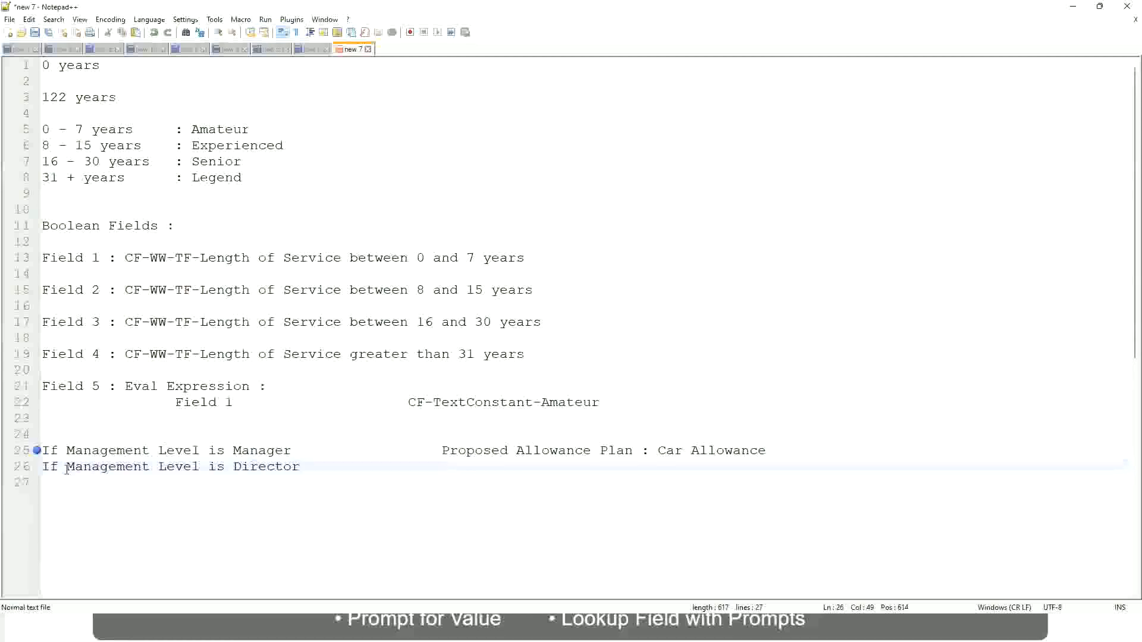
{"action": "type", "text": "Executive Allowance"}
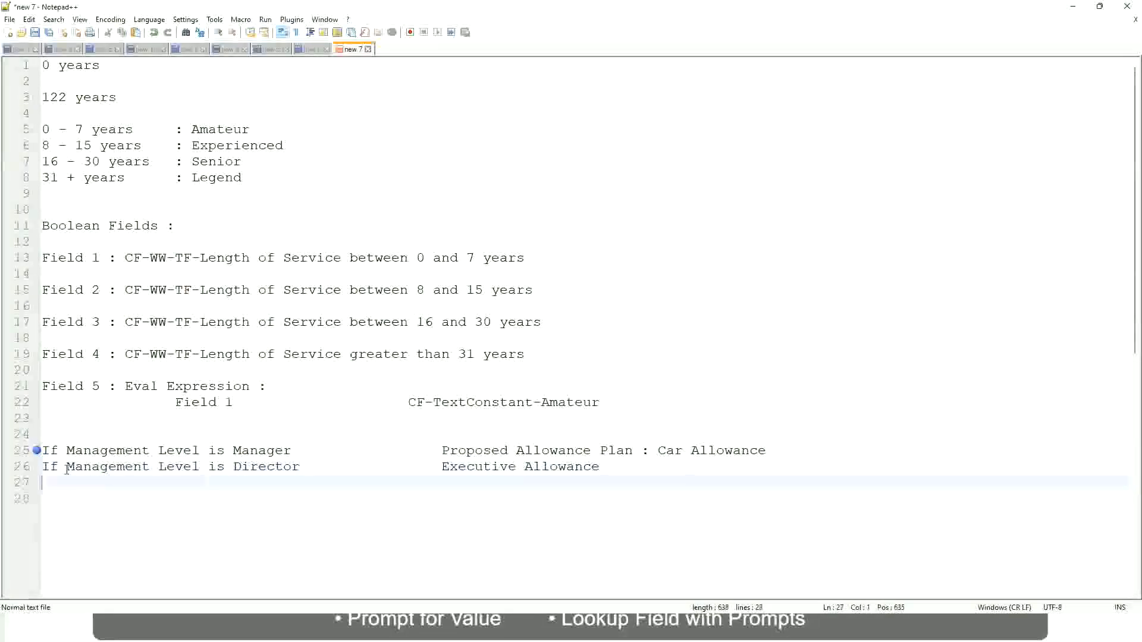
Add a rule: If Management is CEO, CEO Allowance, with tab-aligned columns.
{"action": "type", "text": "If"}
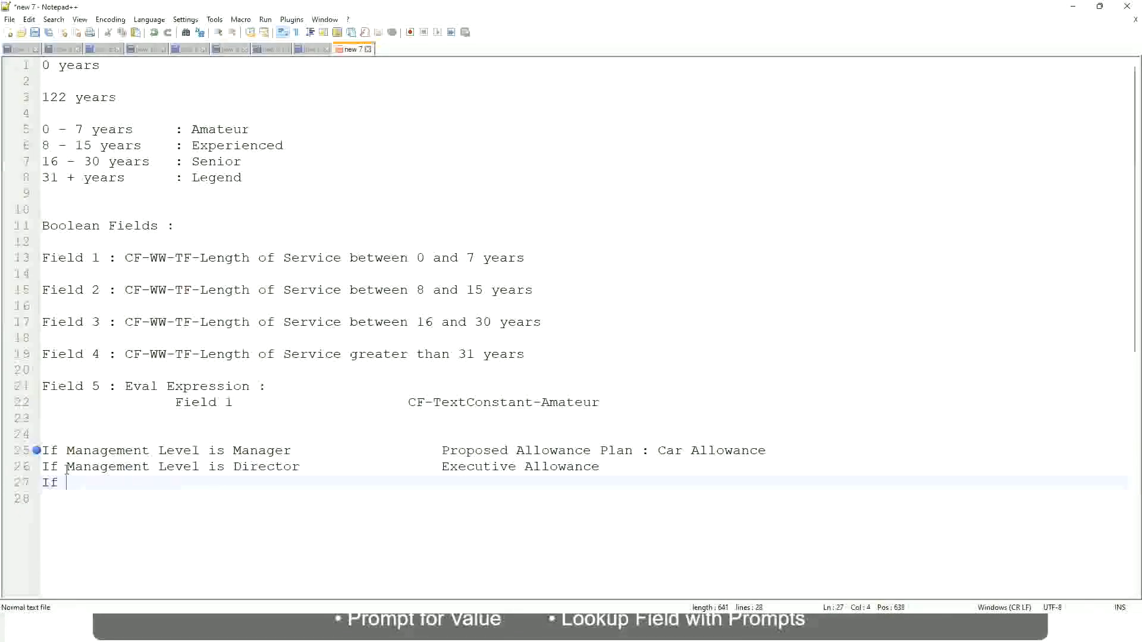
{"action": "type", "text": "Management is"}
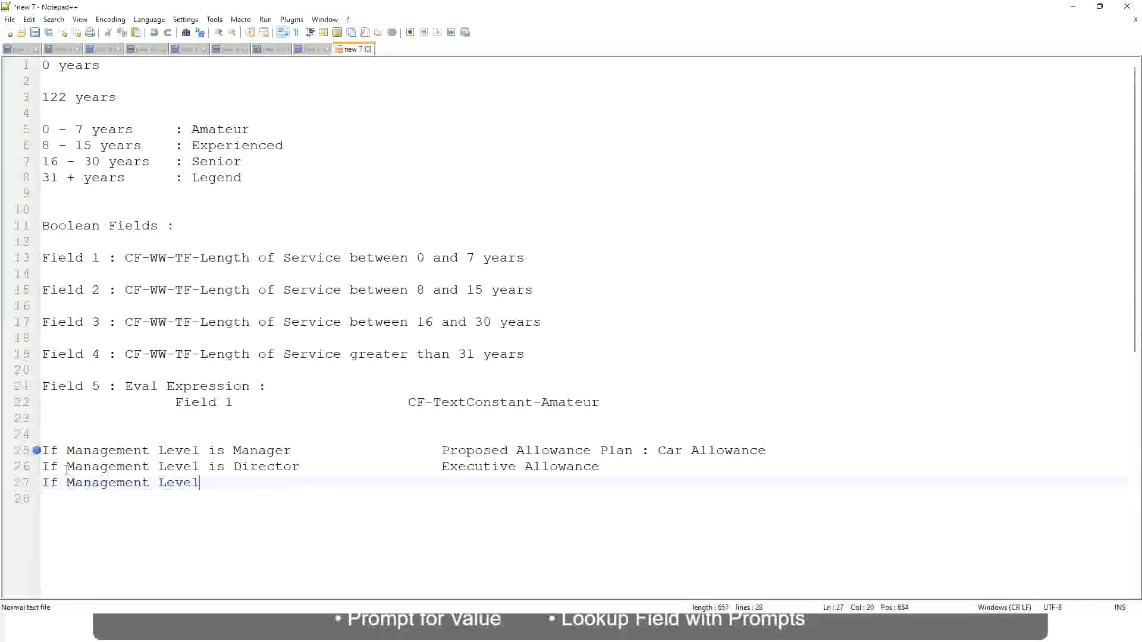
{"action": "type", "text": "is CEO"}
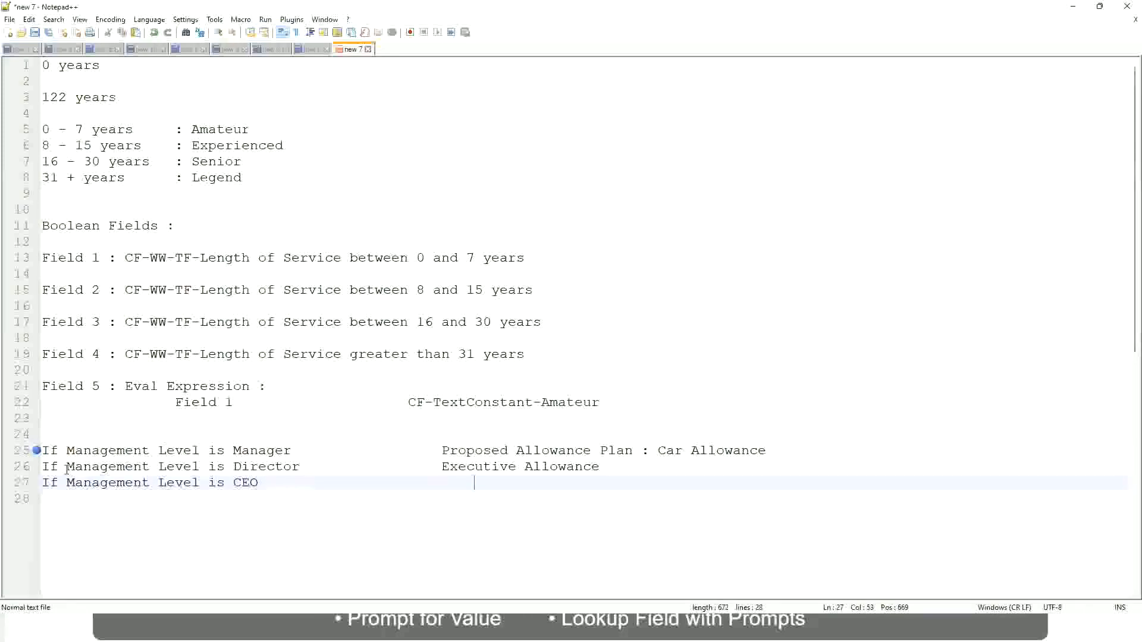
{"action": "type", "text": "EO Allowance"}
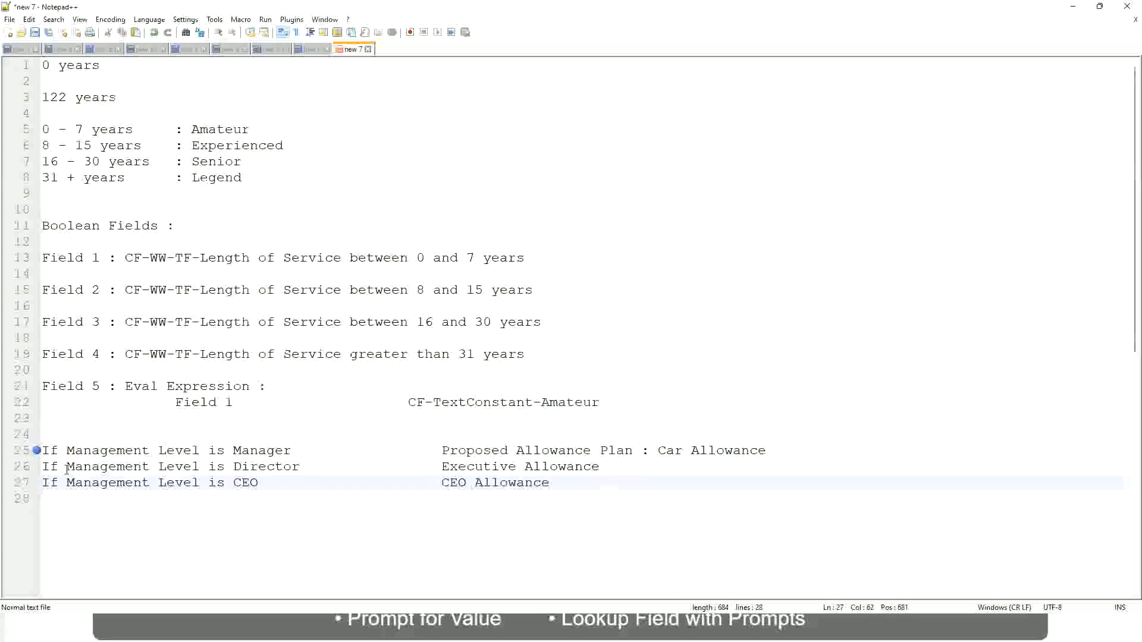
{"action": "left_click", "coordinate": [549, 483]}
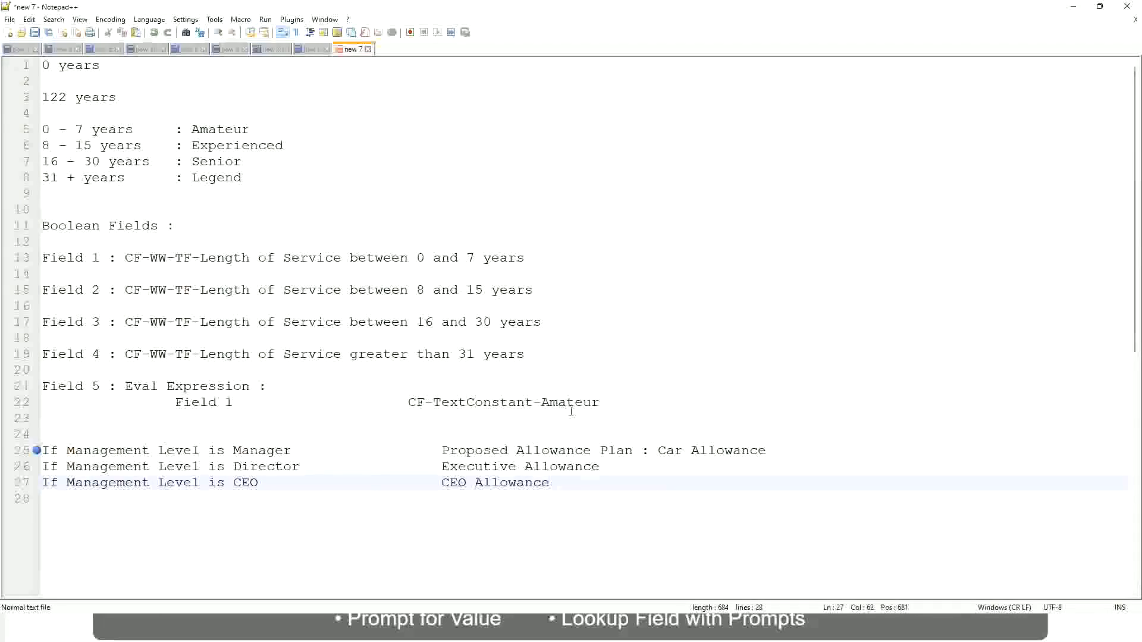
{"action": "left_click", "coordinate": [656, 450]}
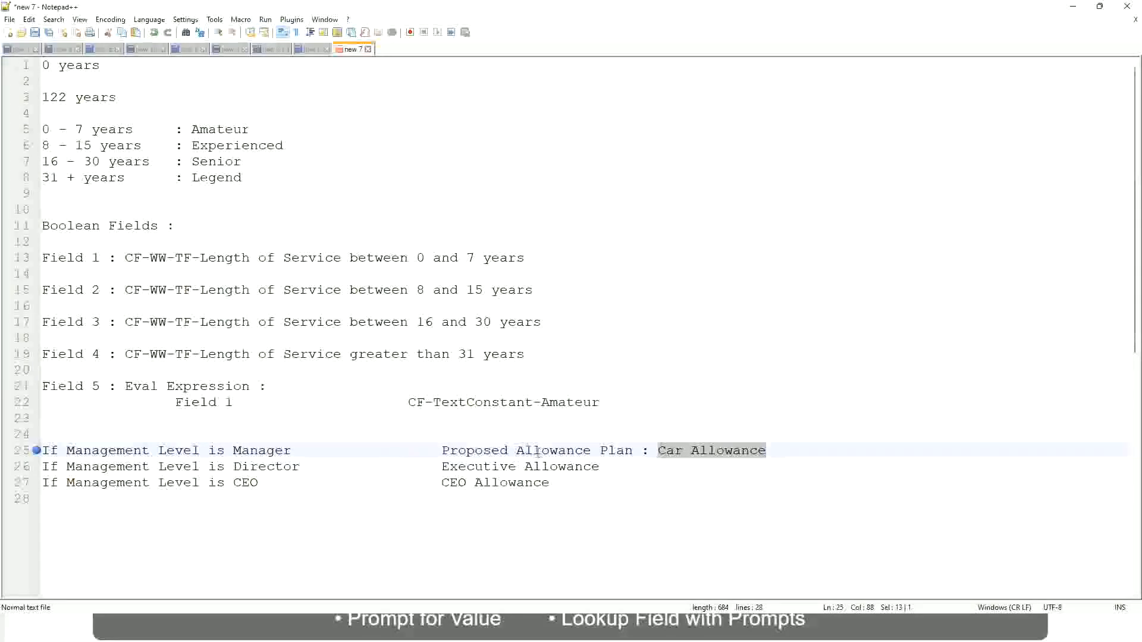
Replace the Manager and Director allowance labels with manager names instead.
{"action": "left_click", "coordinate": [528, 450]}
{"action": "type", "text": "M"}
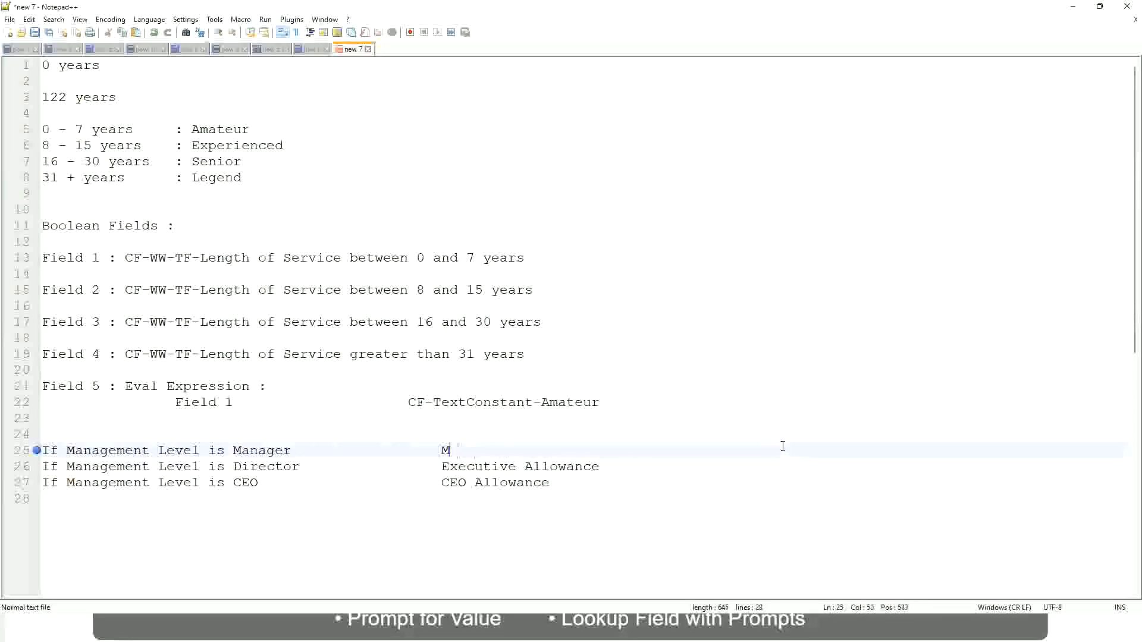
{"action": "type", "text": "First Line Manager"}
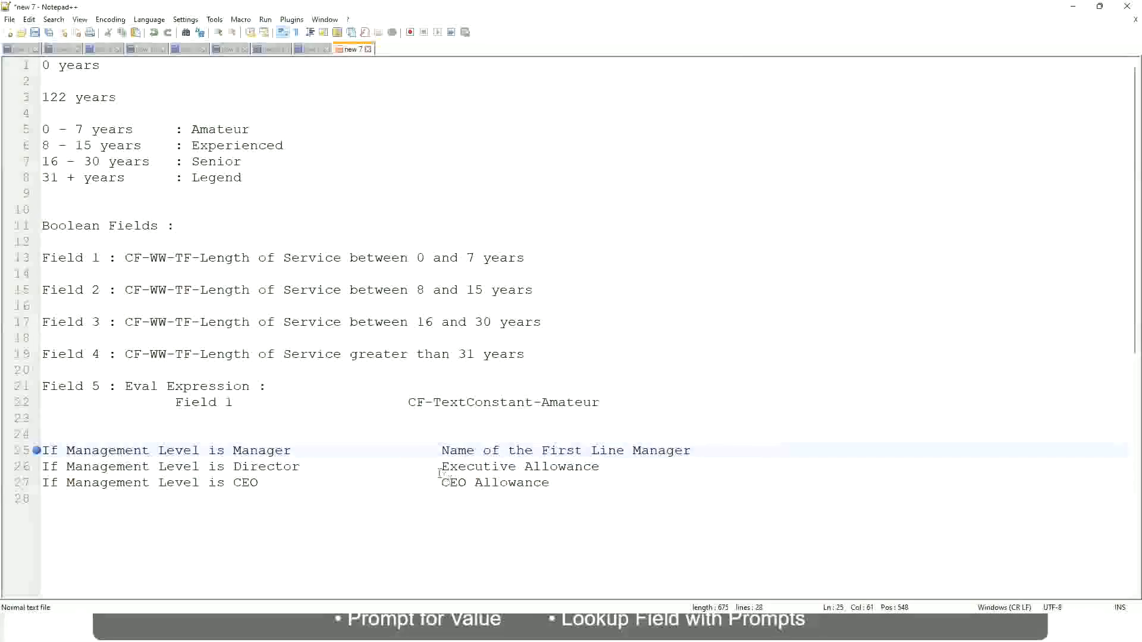
{"action": "left_click_drag", "start_coordinate": [442, 466], "coordinate": [599, 466]}
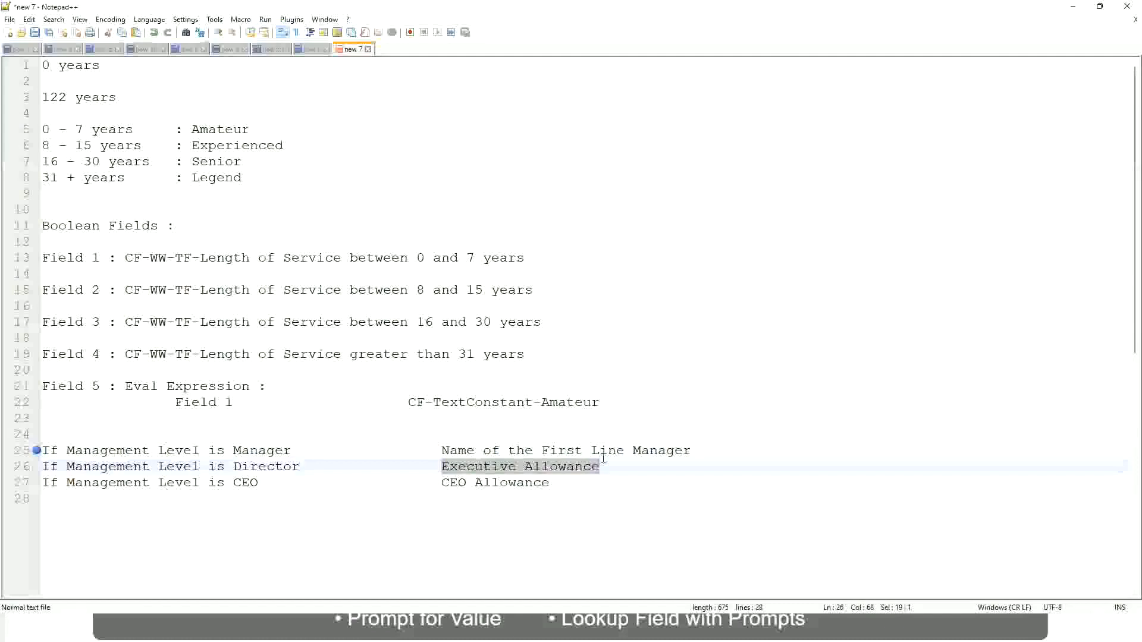
{"action": "type", "text": "Name"}
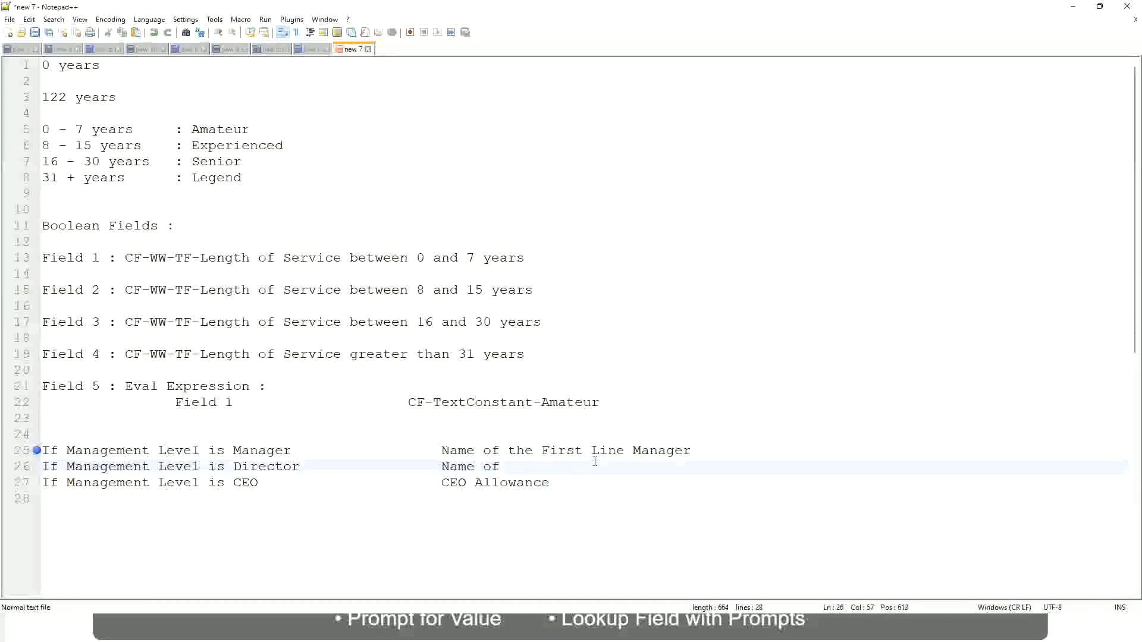
{"action": "type", "text": "Firs"}
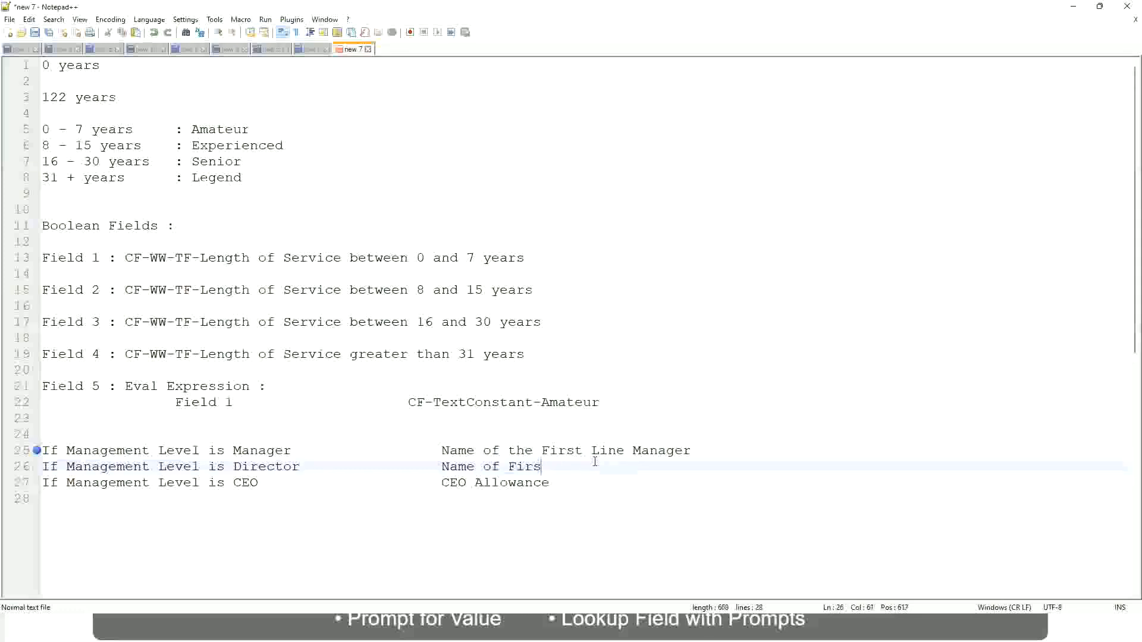
{"action": "key", "text": "BackSpace"}
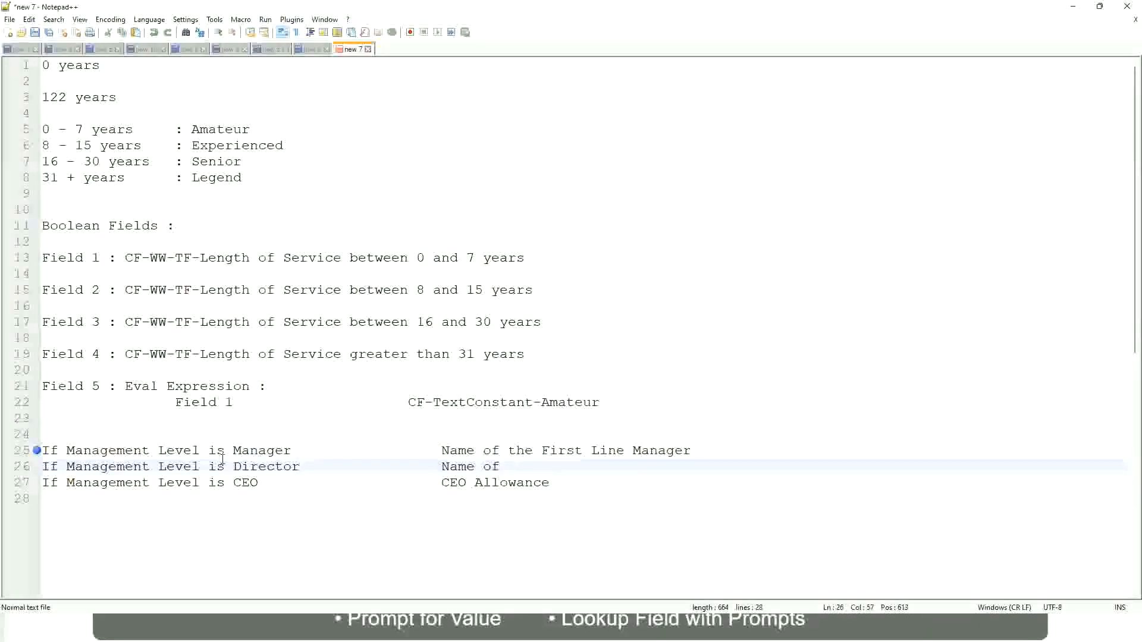
{"action": "left_click", "coordinate": [557, 450]}
{"action": "type", "text": "Second"}
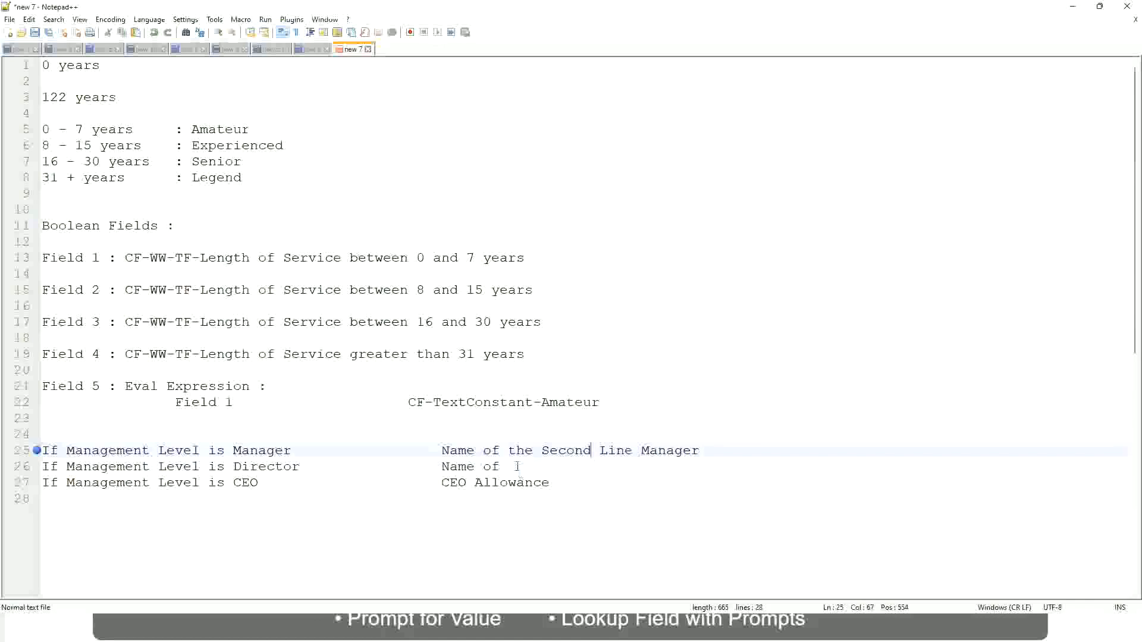
{"action": "left_click", "coordinate": [516, 467]}
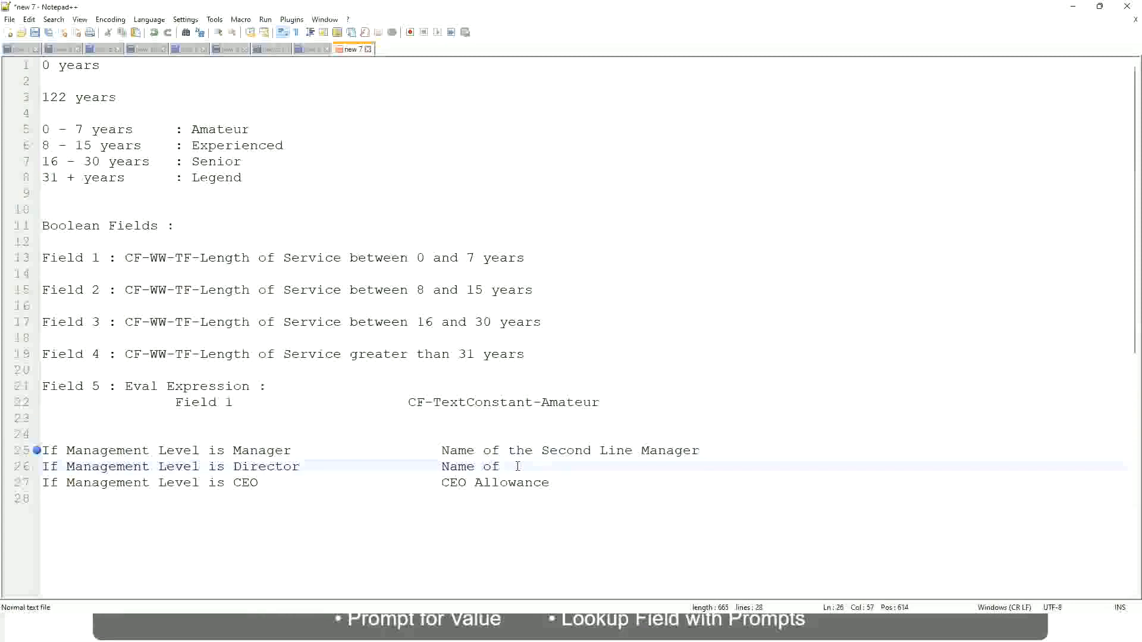
{"action": "type", "text": "Manager"}
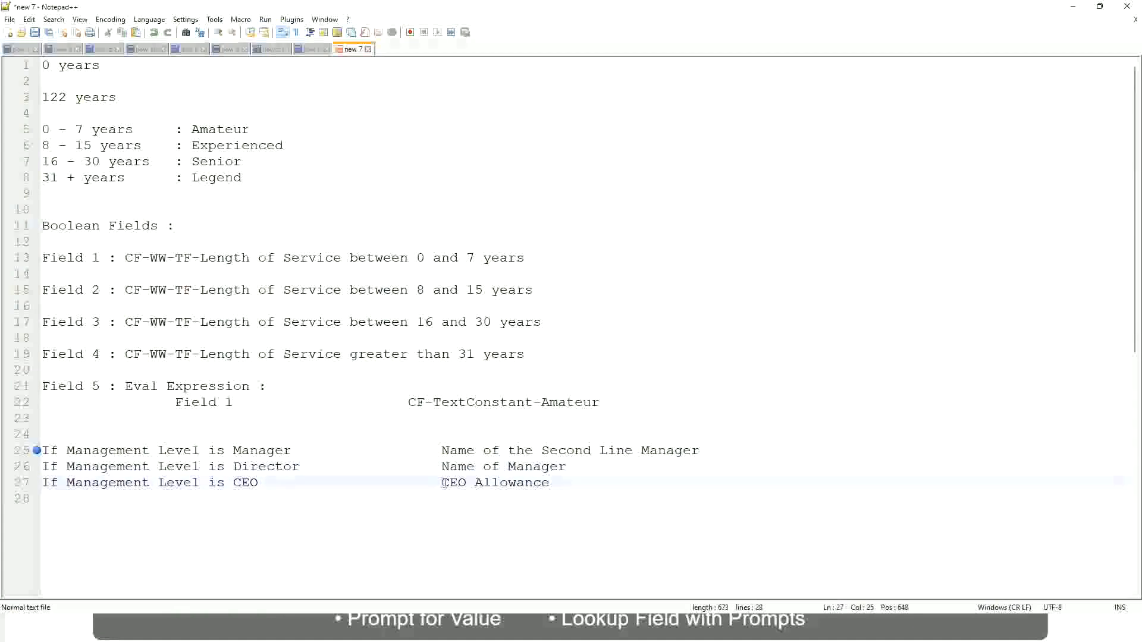
Replace CEO Allowance with "name of CEO/Himself/Herself" on the CEO line.
{"action": "left_click_drag", "start_coordinate": [441, 483], "coordinate": [549, 482]}
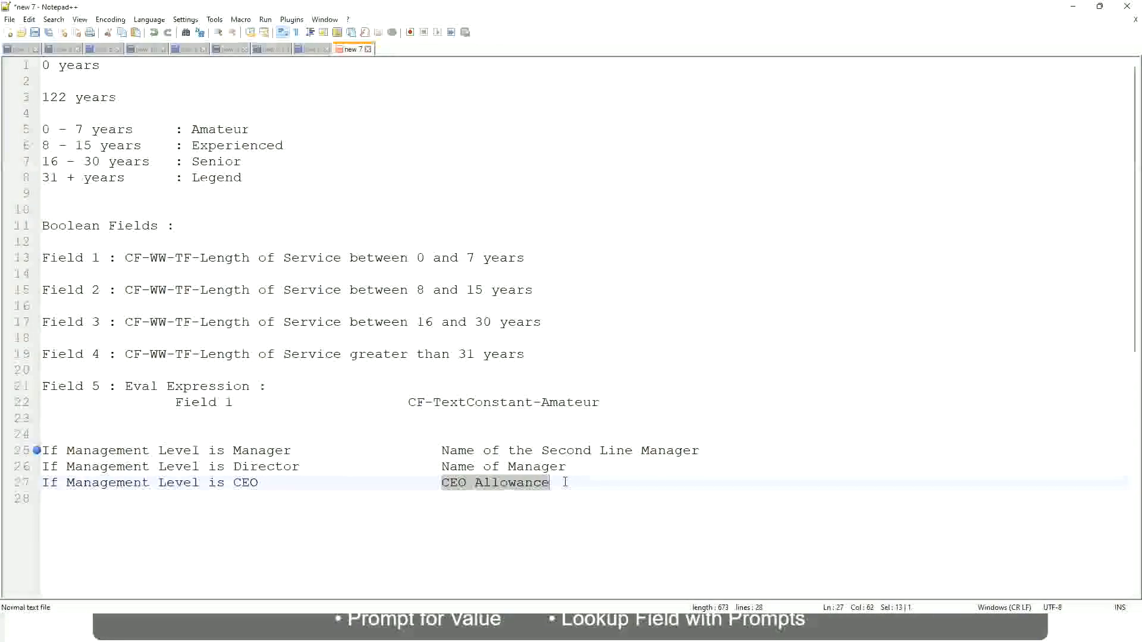
{"action": "type", "text": "name of CEO"}
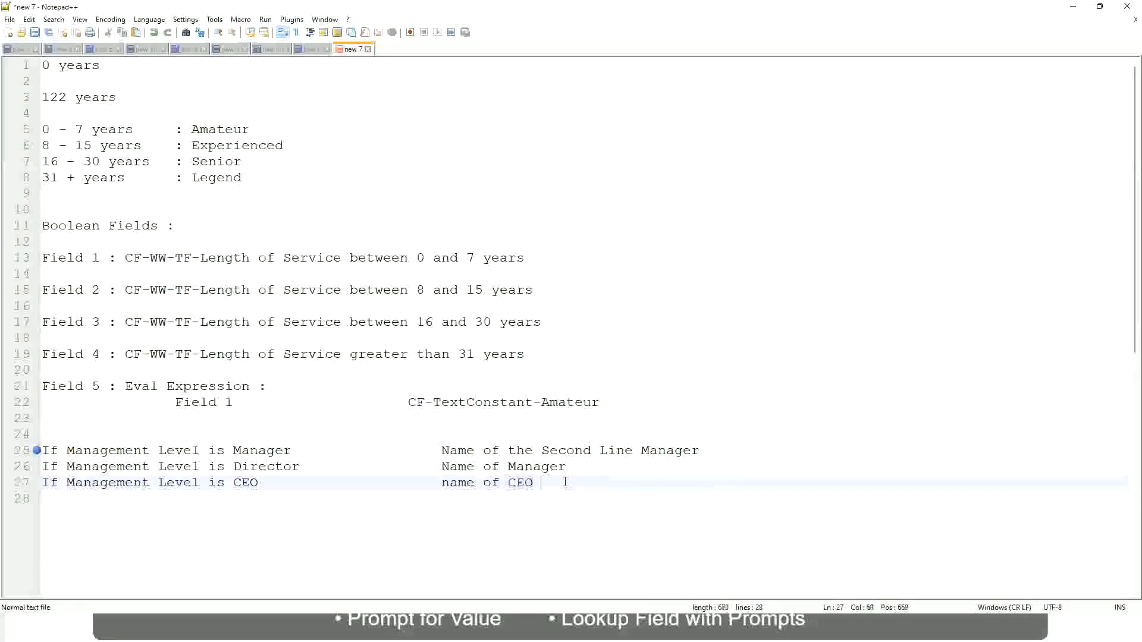
{"action": "type", "text": "/"}
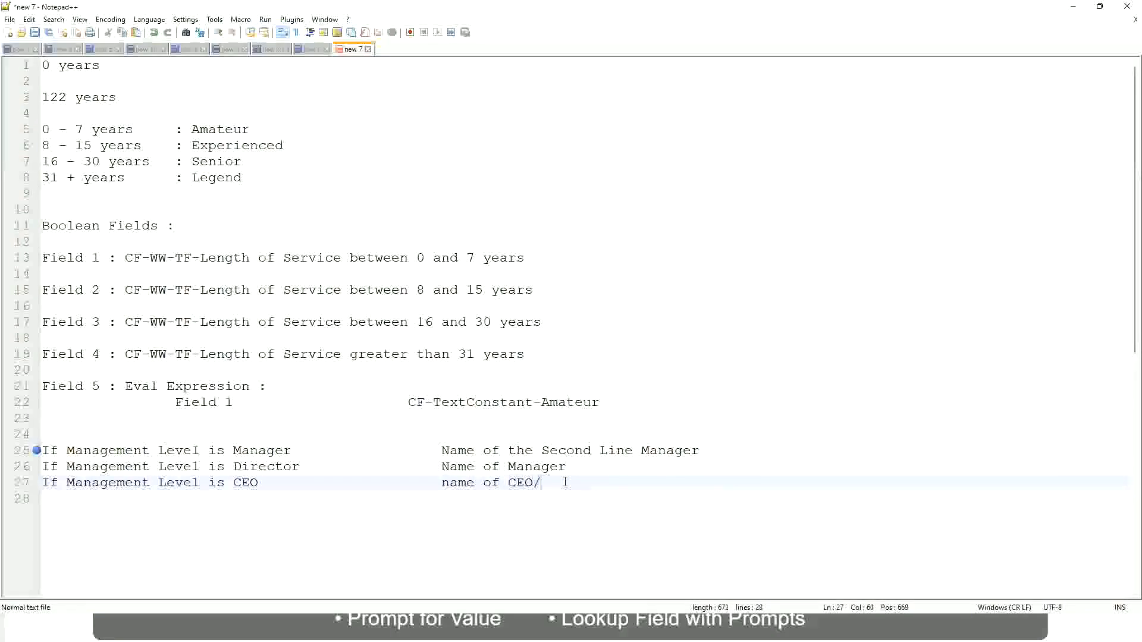
{"action": "type", "text": "Hinself/Herself"}
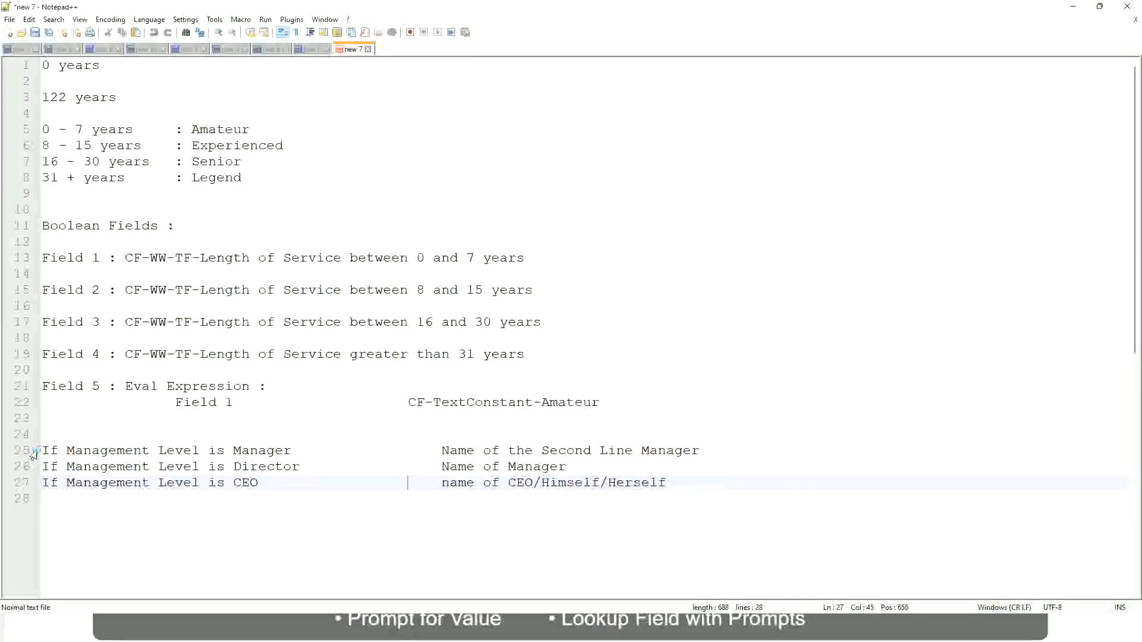
{"action": "left_click", "coordinate": [267, 450]}
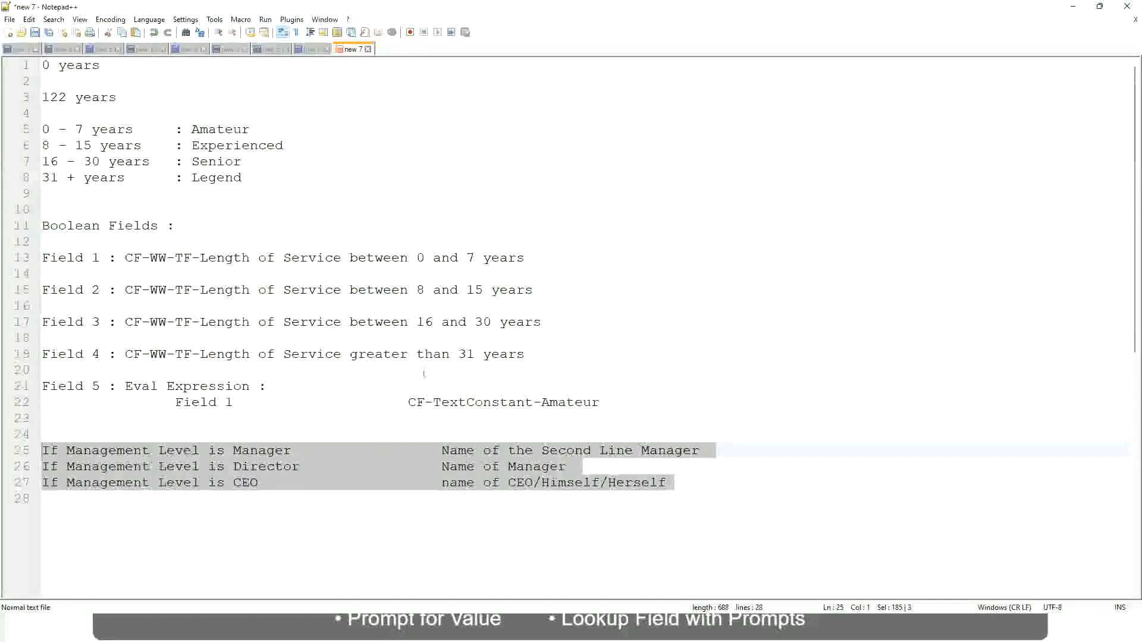
{"action": "left_click", "coordinate": [522, 483]}
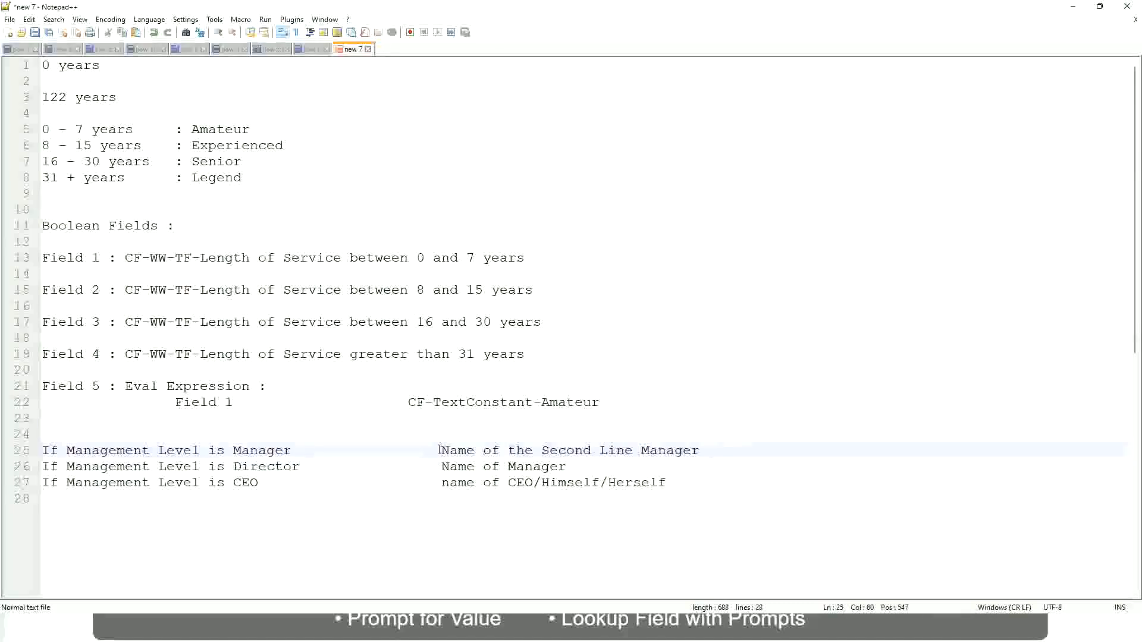
{"action": "left_click_drag", "start_coordinate": [441, 450], "coordinate": [697, 450]}
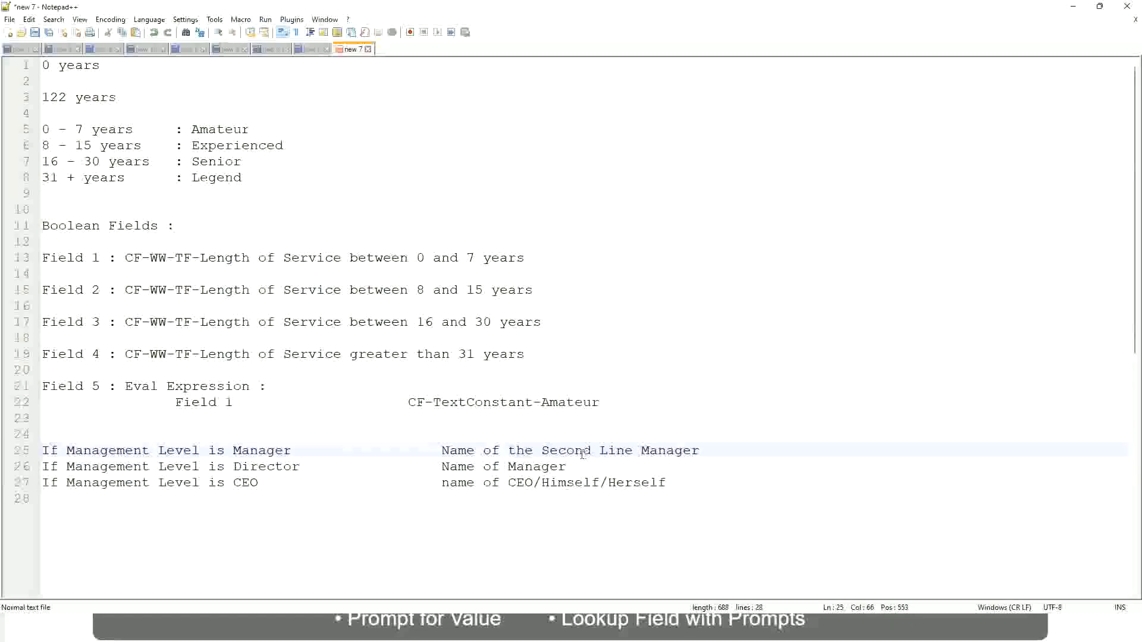
{"action": "left_click", "coordinate": [296, 451]}
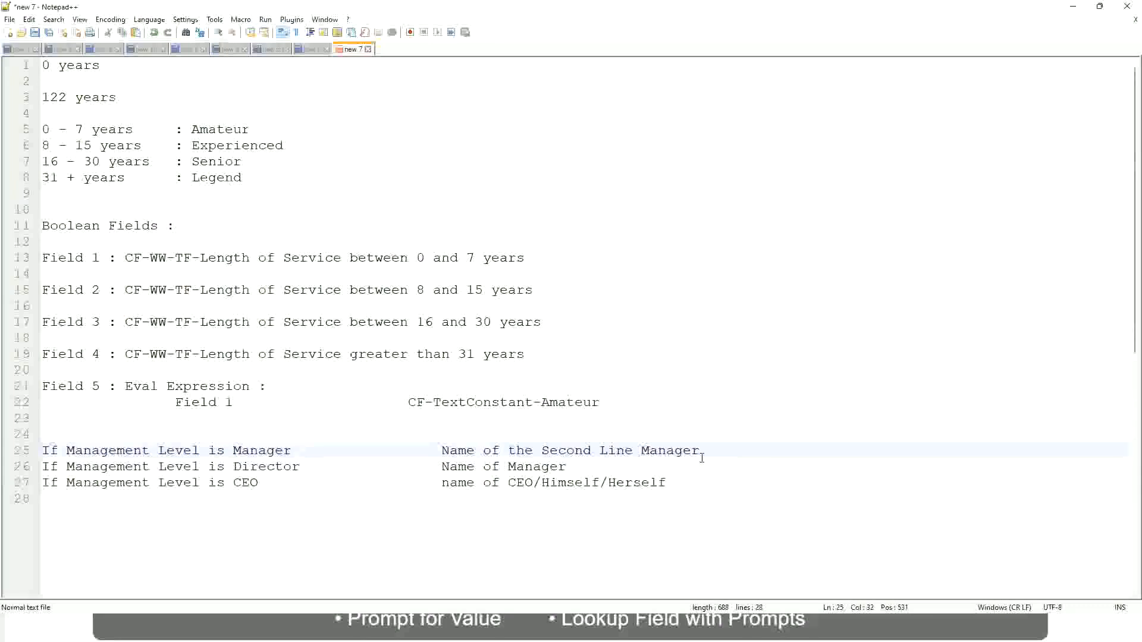
{"action": "left_click", "coordinate": [298, 451]}
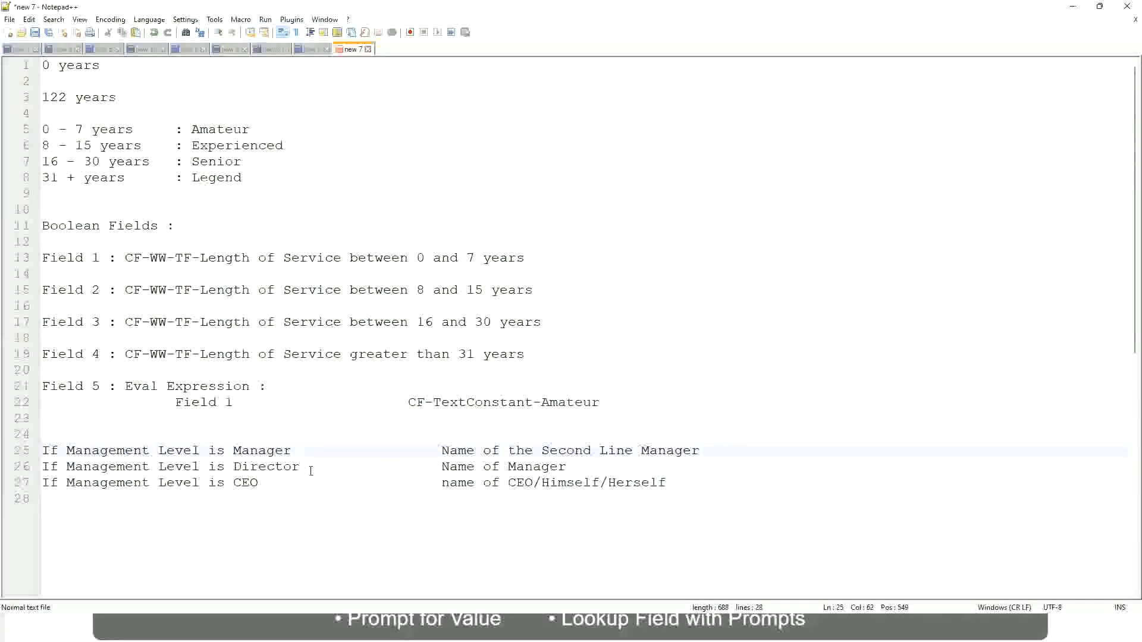
{"action": "left_click", "coordinate": [309, 467]}
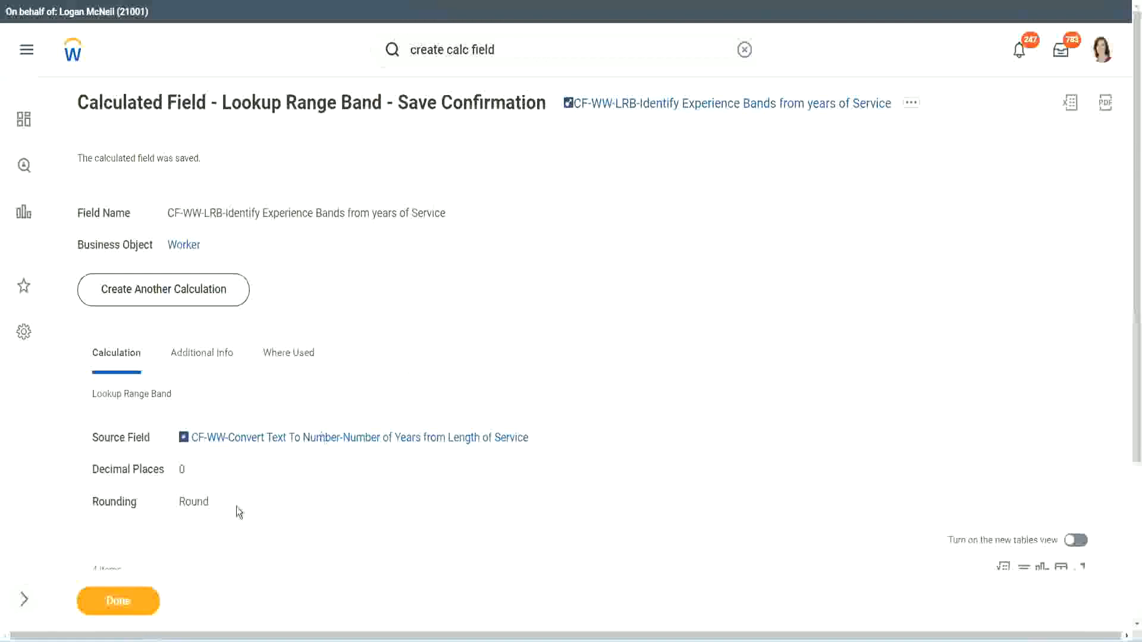
Choose Custom Report > Edit from the WW Employee Details related actions menu.
{"action": "left_click", "coordinate": [118, 601]}
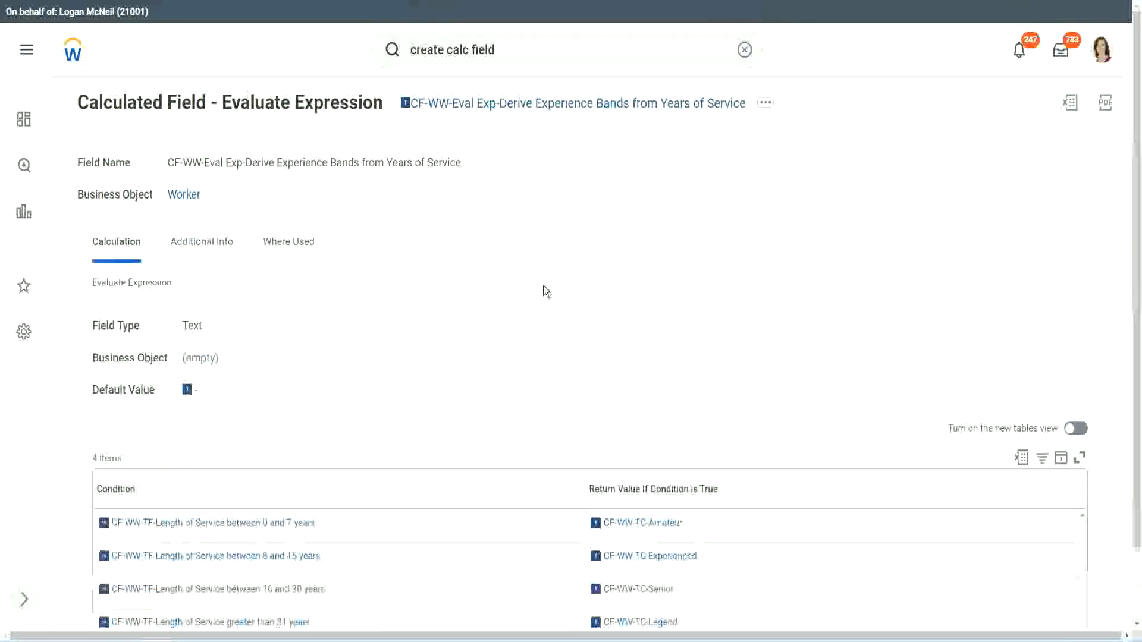
{"action": "mouse_move", "coordinate": [501, 293]}
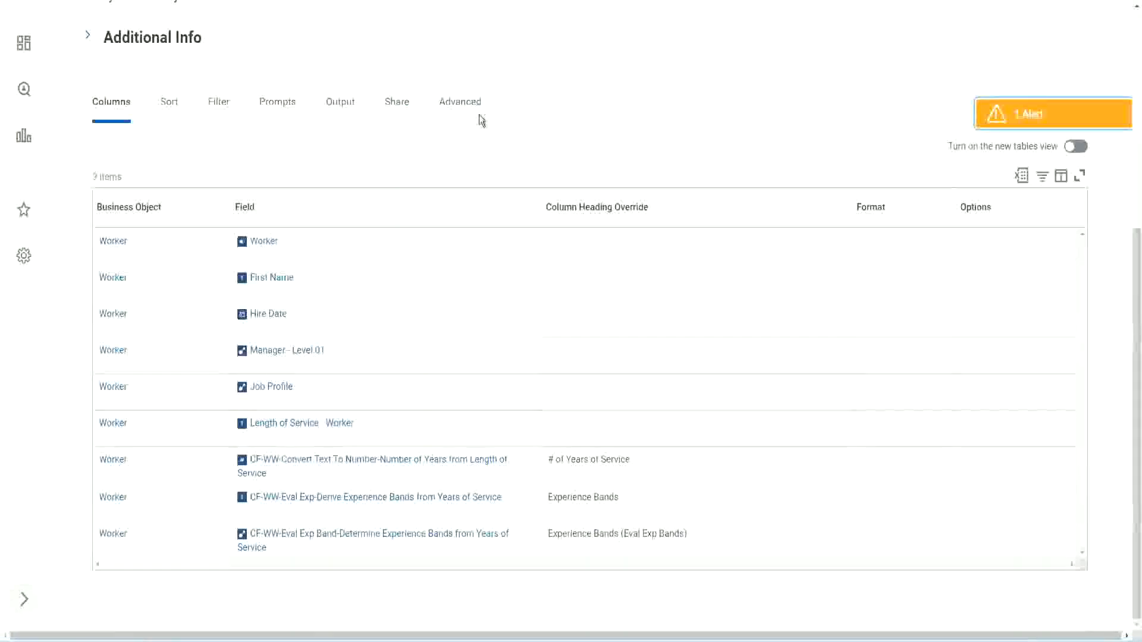
{"action": "scroll", "scroll_direction": "up", "scroll_amount": 3}
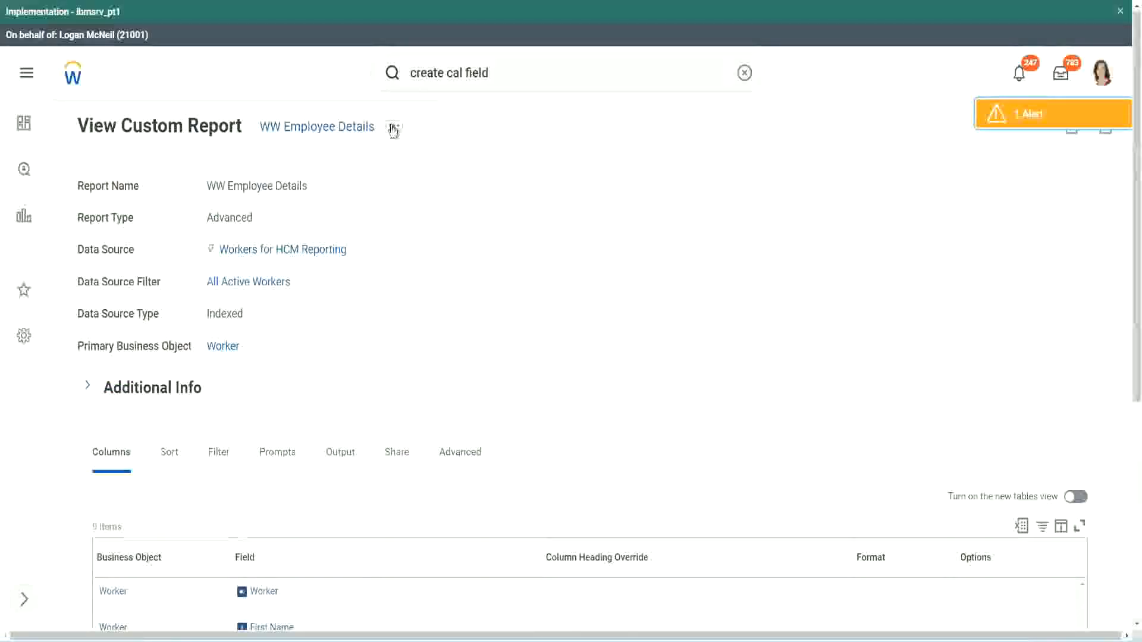
{"action": "left_click", "coordinate": [393, 126]}
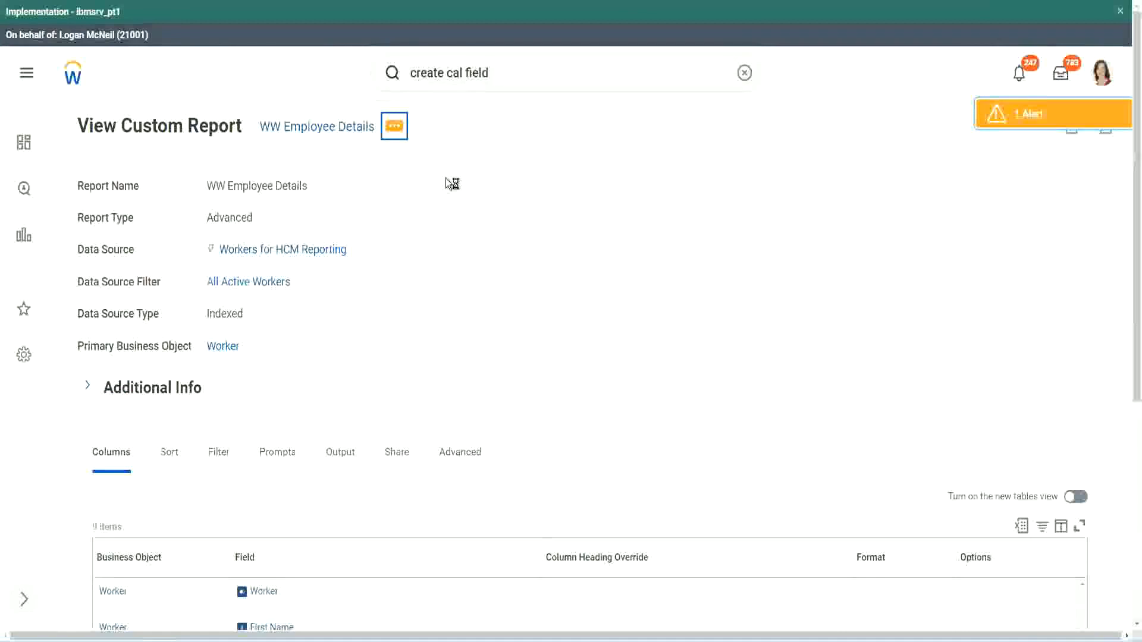
{"action": "left_click", "coordinate": [394, 126]}
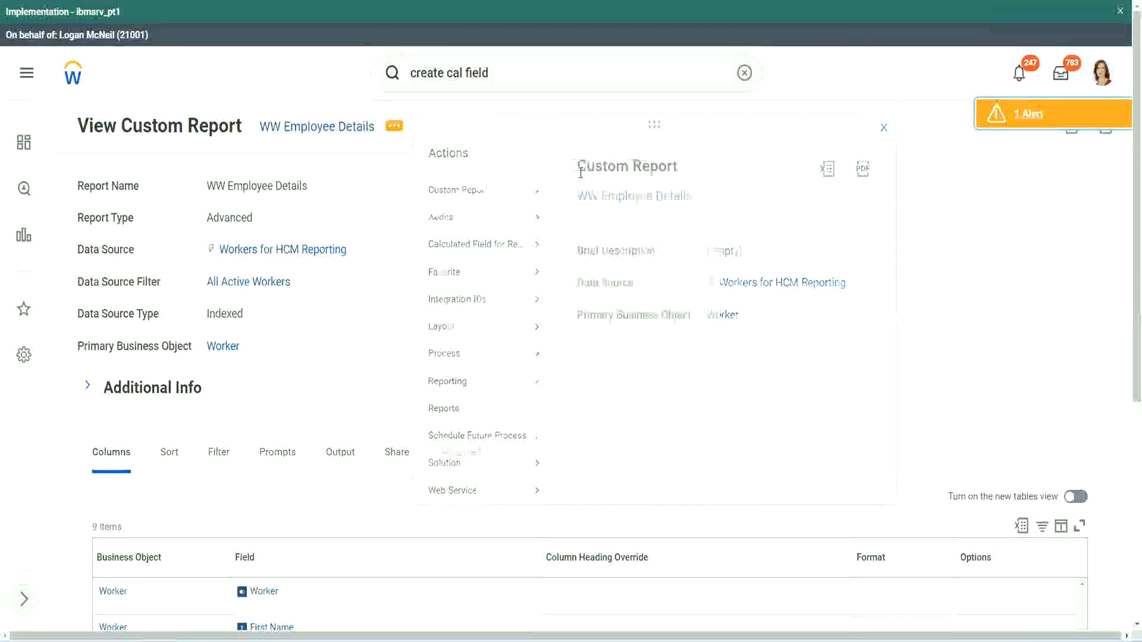
{"action": "left_click", "coordinate": [883, 128]}
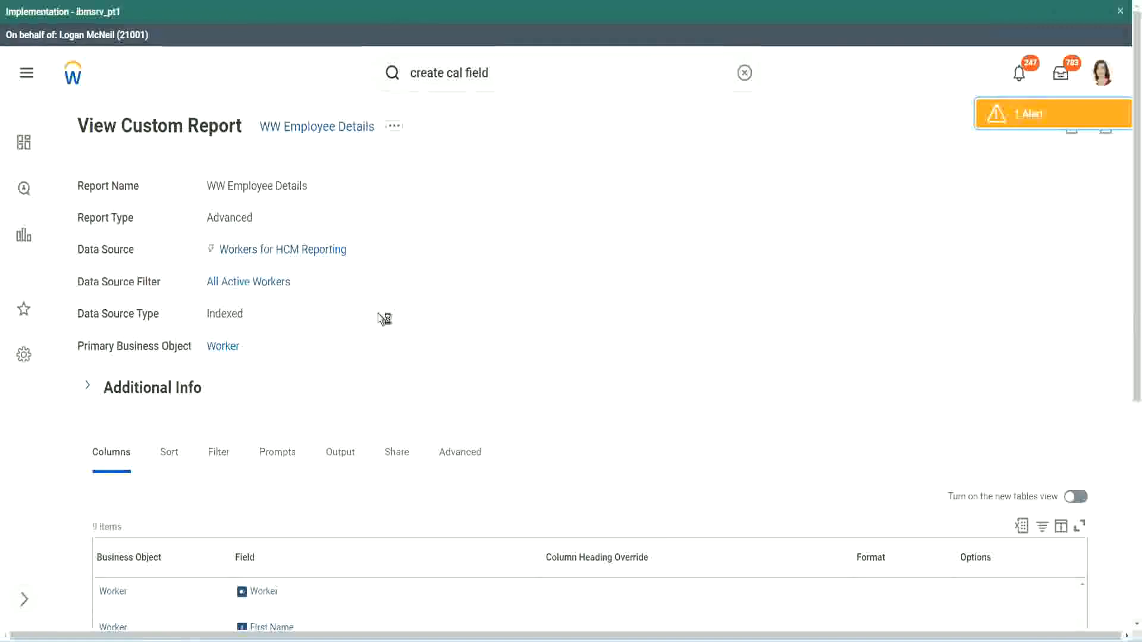
{"action": "mouse_move", "coordinate": [431, 311]}
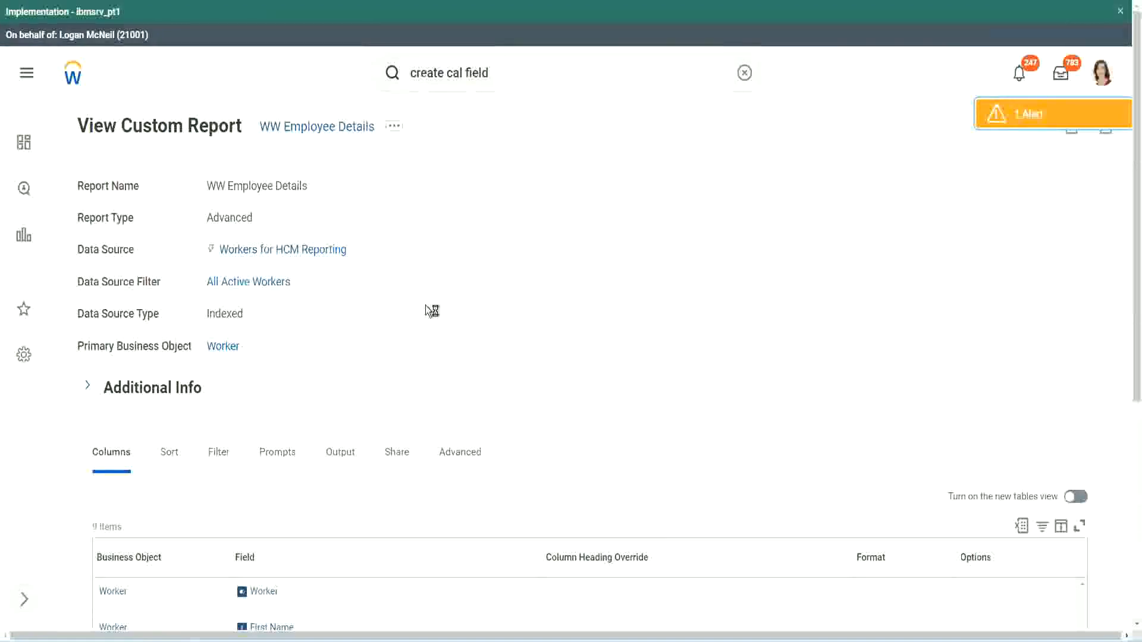
{"action": "scroll", "scroll_direction": "down", "scroll_amount": 3}
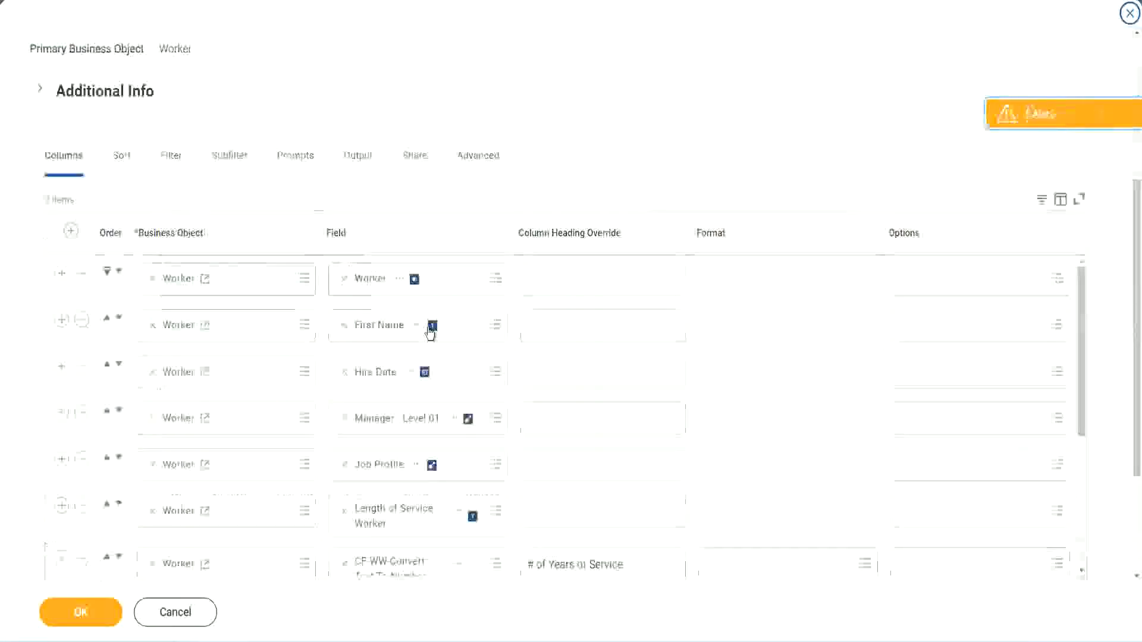
Add CF-WW-LRB-Identify Experience Bands from years of Service as column "Experience Bands (LRB)" and save.
{"action": "scroll", "scroll_direction": "down", "scroll_amount": 3}
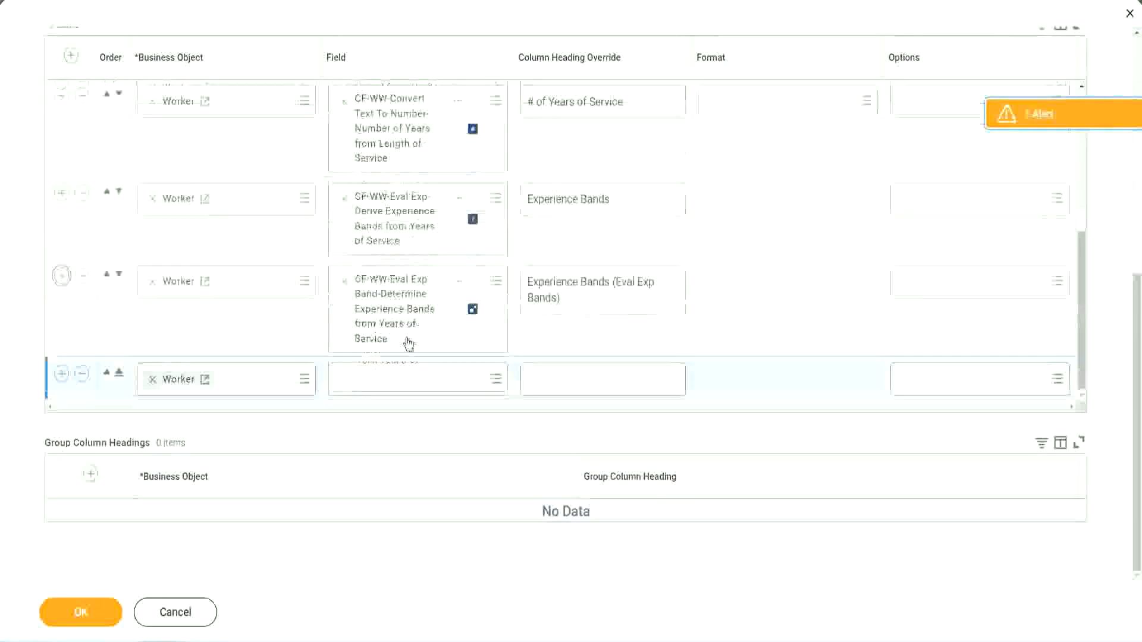
{"action": "left_click", "coordinate": [407, 379]}
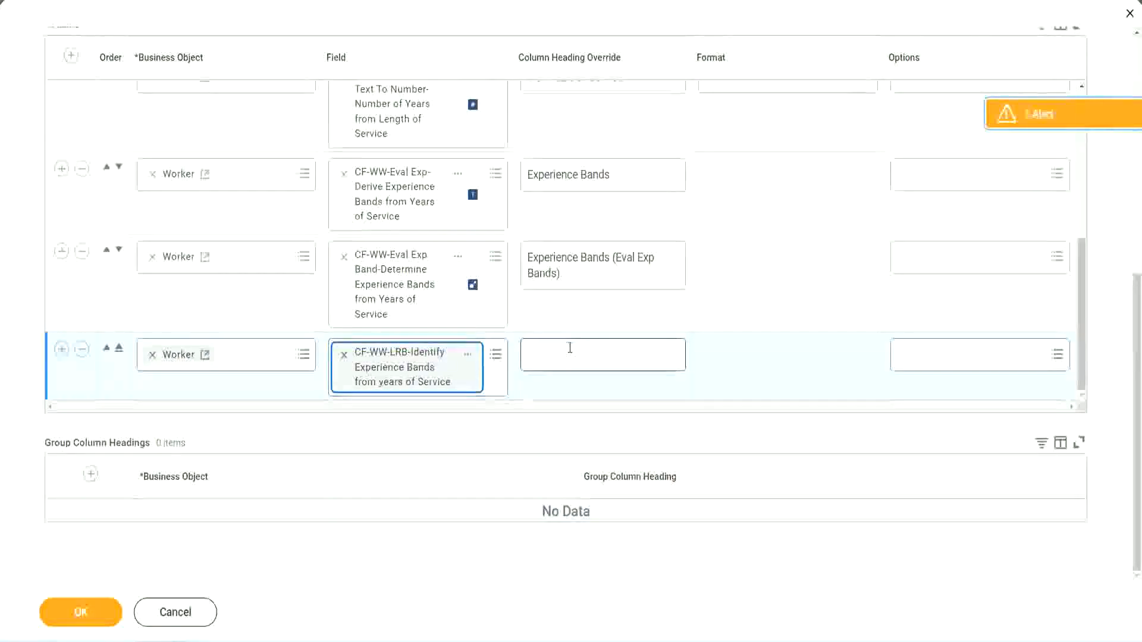
{"action": "type", "text": "Ex"}
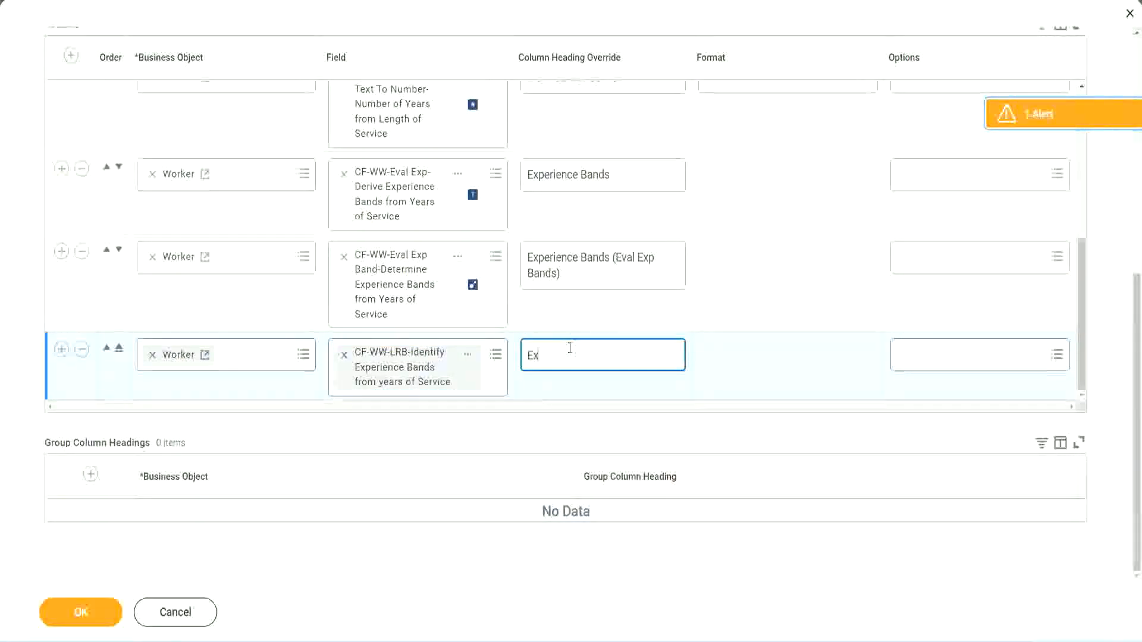
{"action": "type", "text": "pern"}
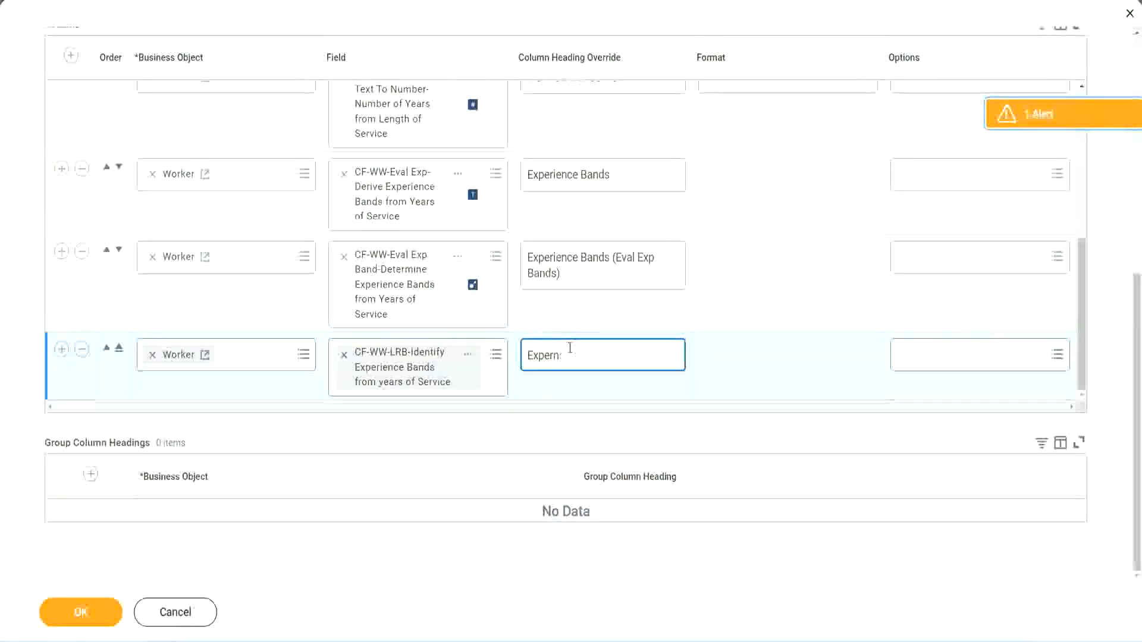
{"action": "type", "text": "Experience Bands (LRB"}
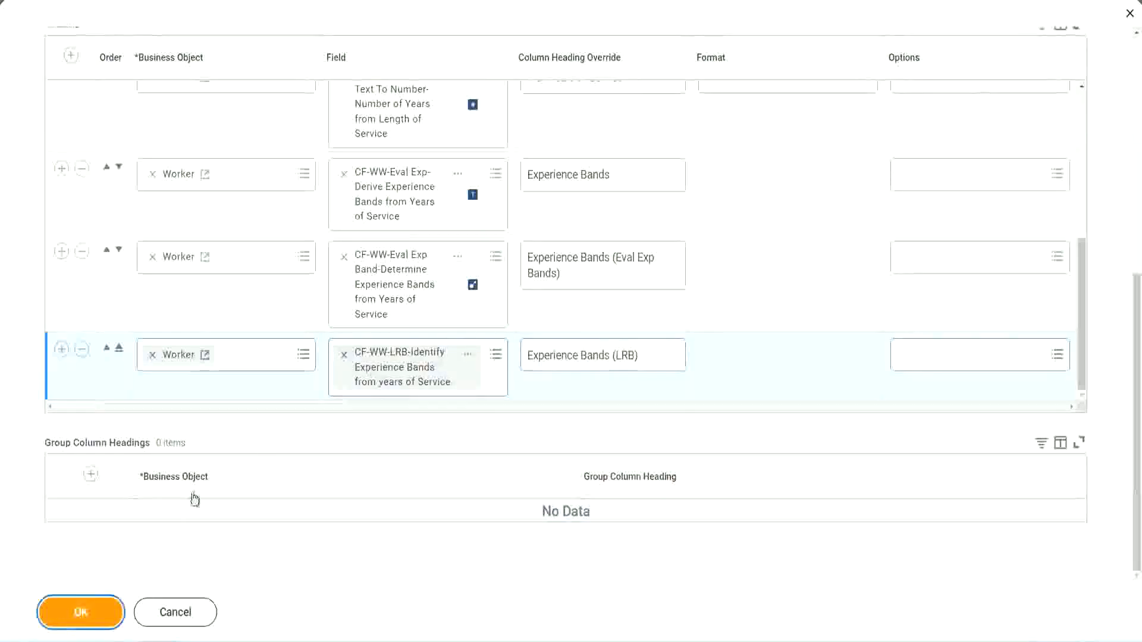
{"action": "left_click", "coordinate": [81, 612]}
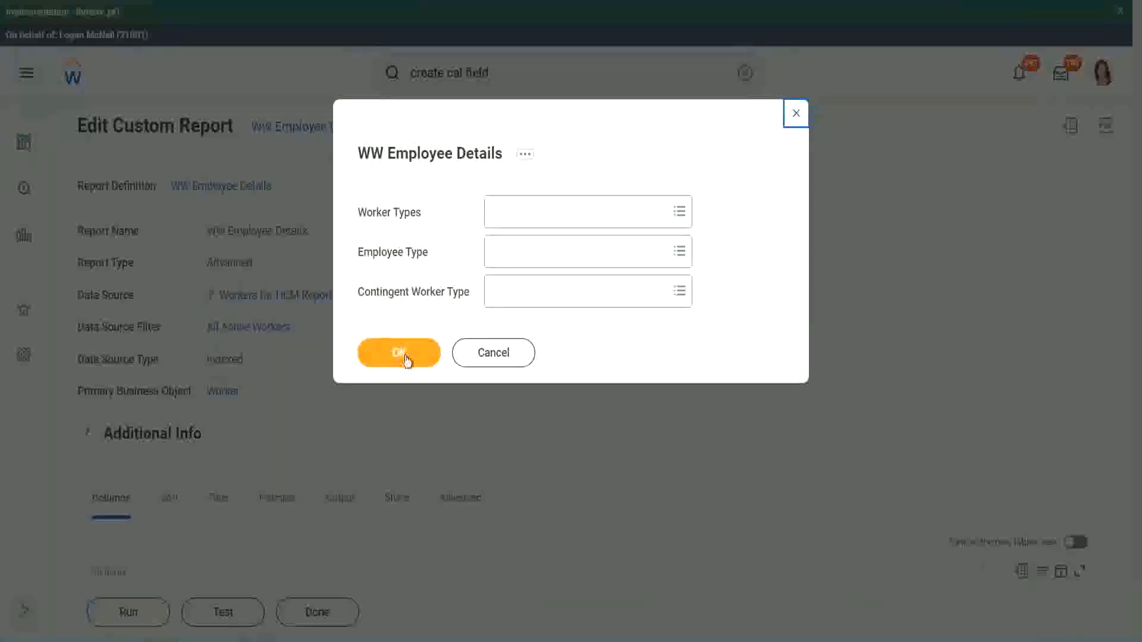
Run the report with Worker Types, Employee Type and Contingent Worker Type prompts left blank.
{"action": "left_click", "coordinate": [399, 353]}
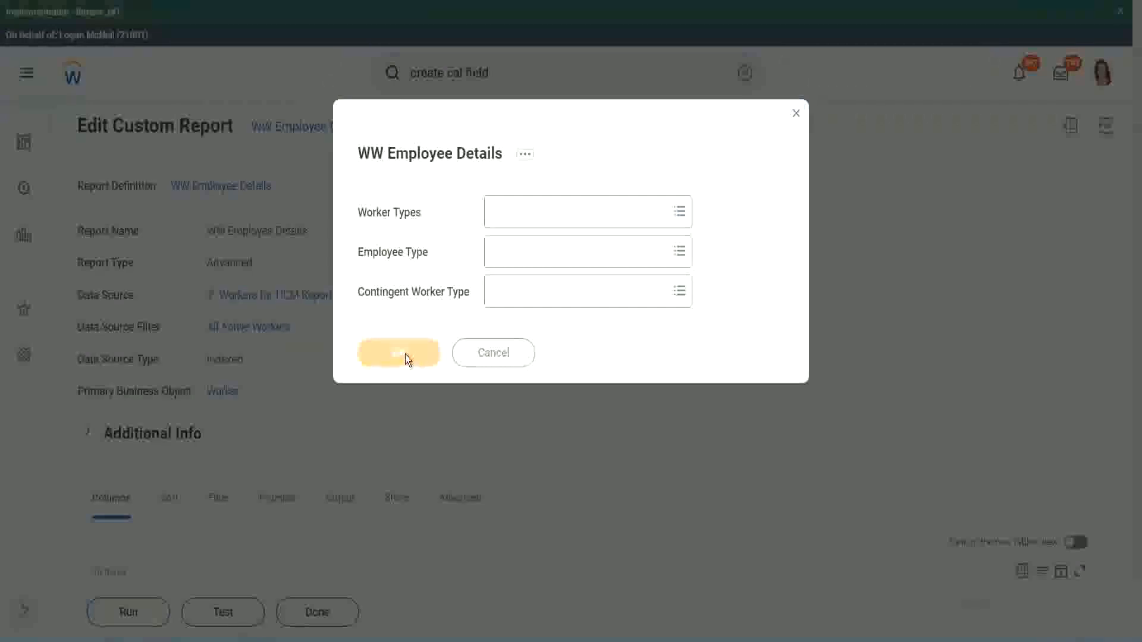
{"action": "left_click", "coordinate": [400, 353]}
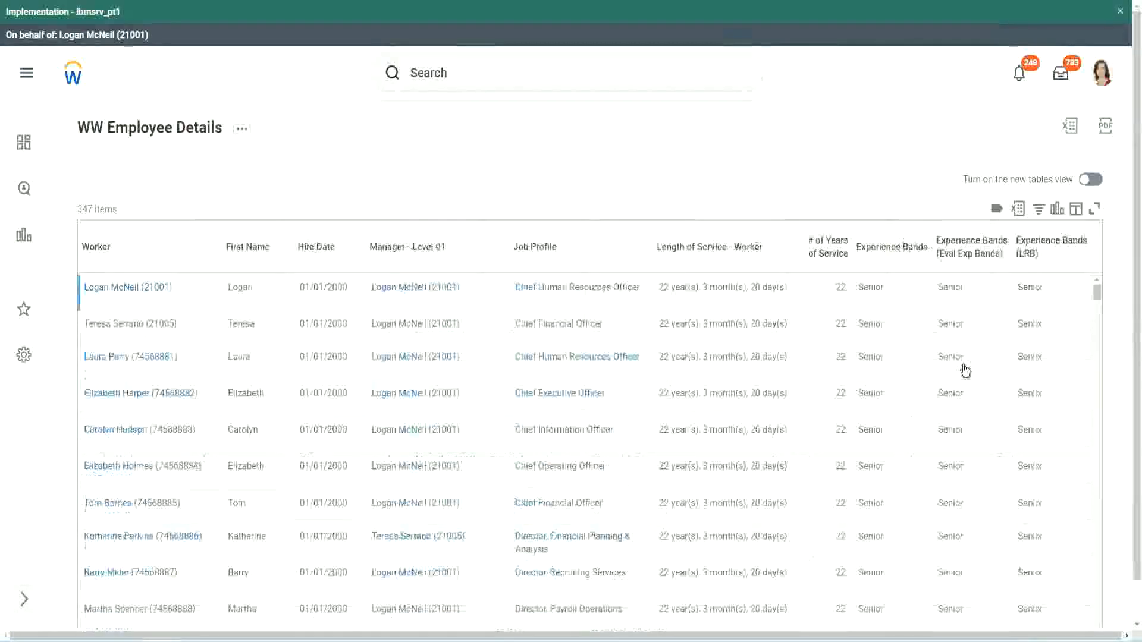
{"action": "scroll", "scroll_direction": "down", "scroll_amount": 3}
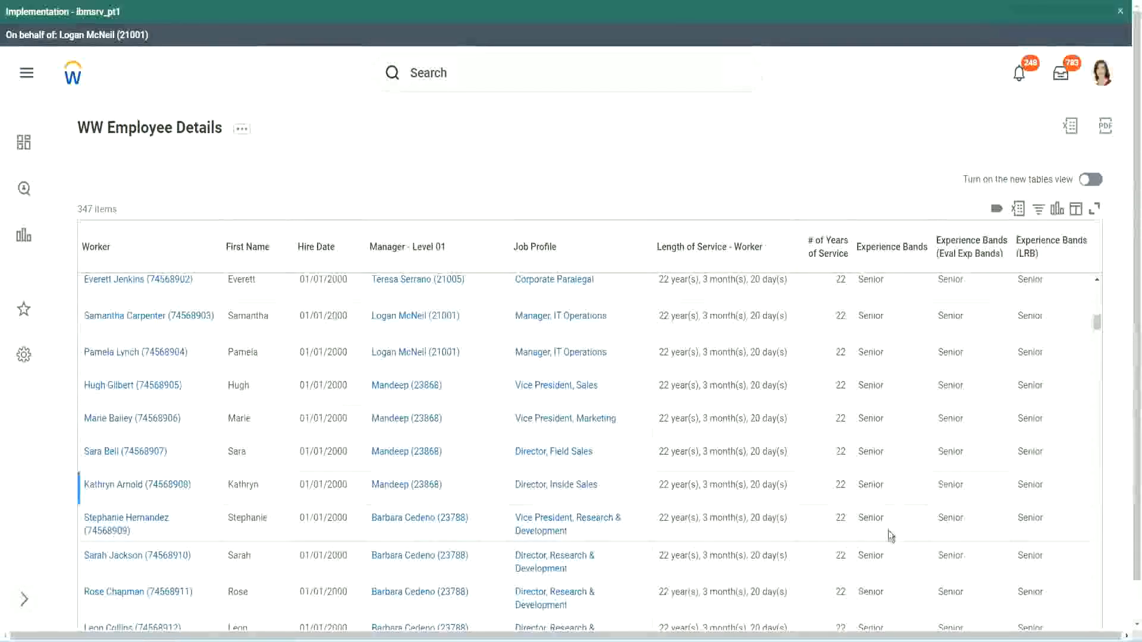
{"action": "scroll", "scroll_direction": "down", "scroll_amount": 3}
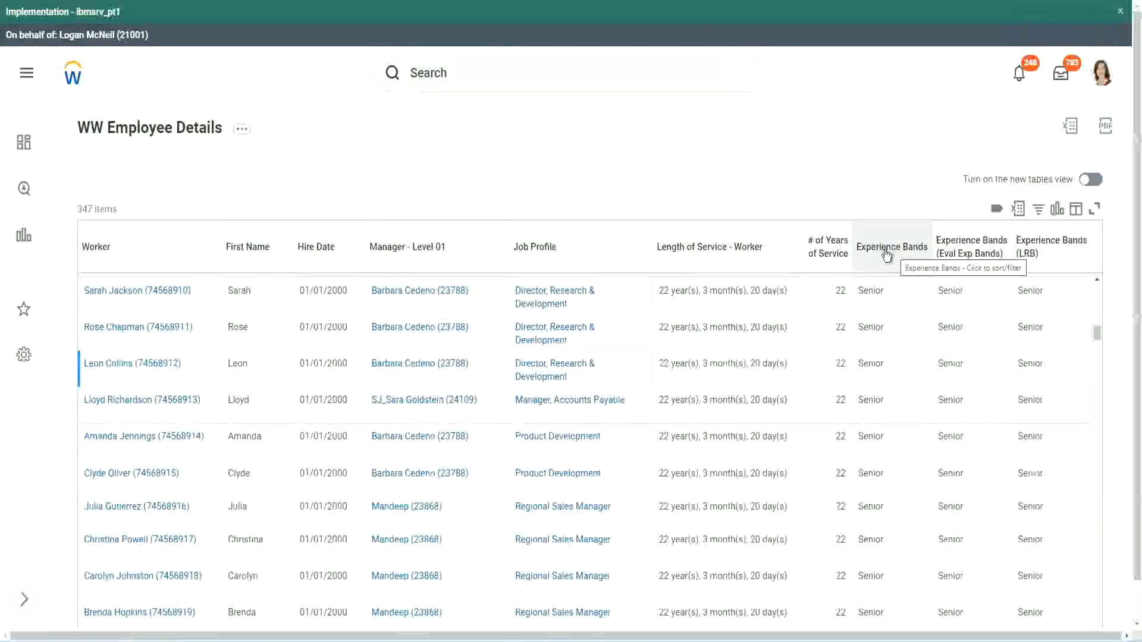
{"action": "mouse_move", "coordinate": [468, 200]}
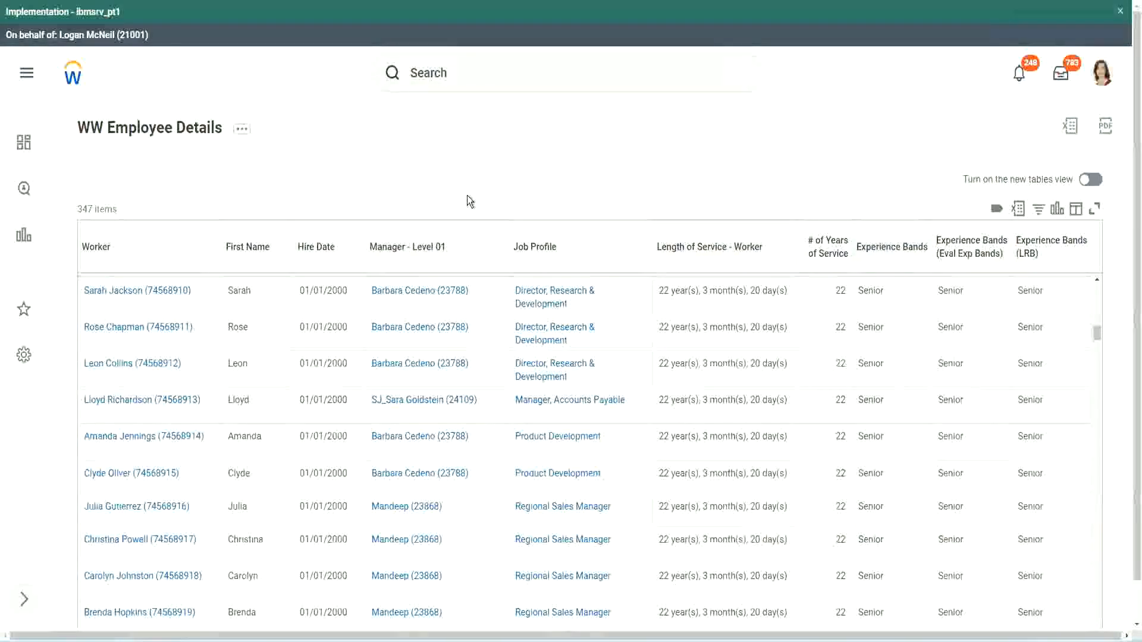